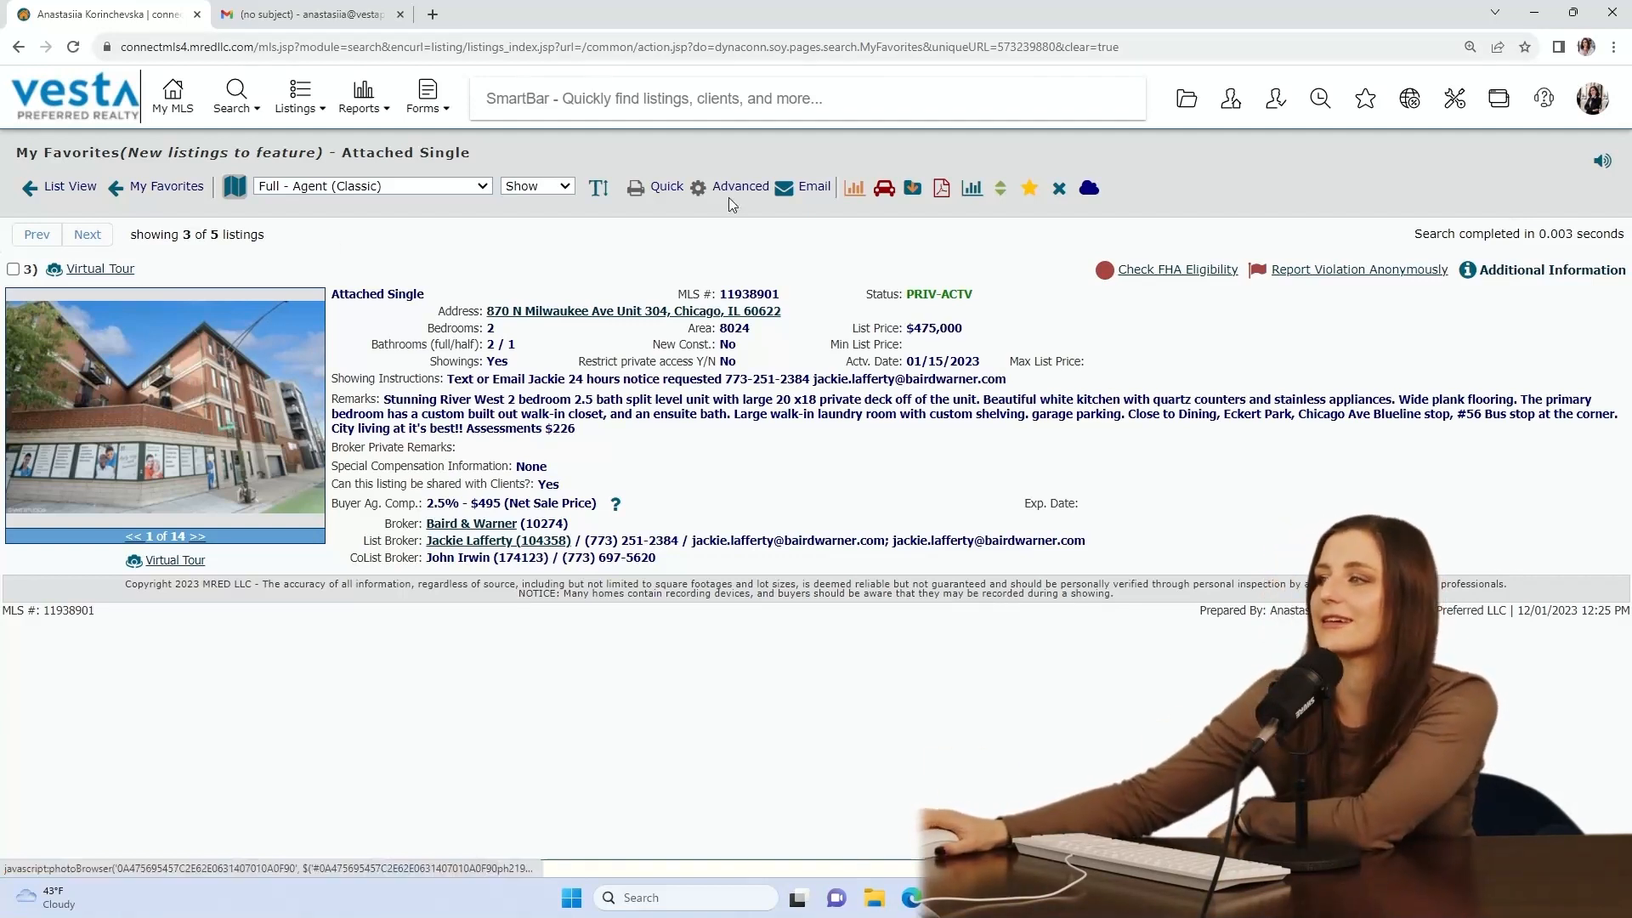
# Browse the Milwaukee Ave gallery's bedroom (6), rooftop deck (13) and floor plan (14) photos
pyautogui.click(164, 407)
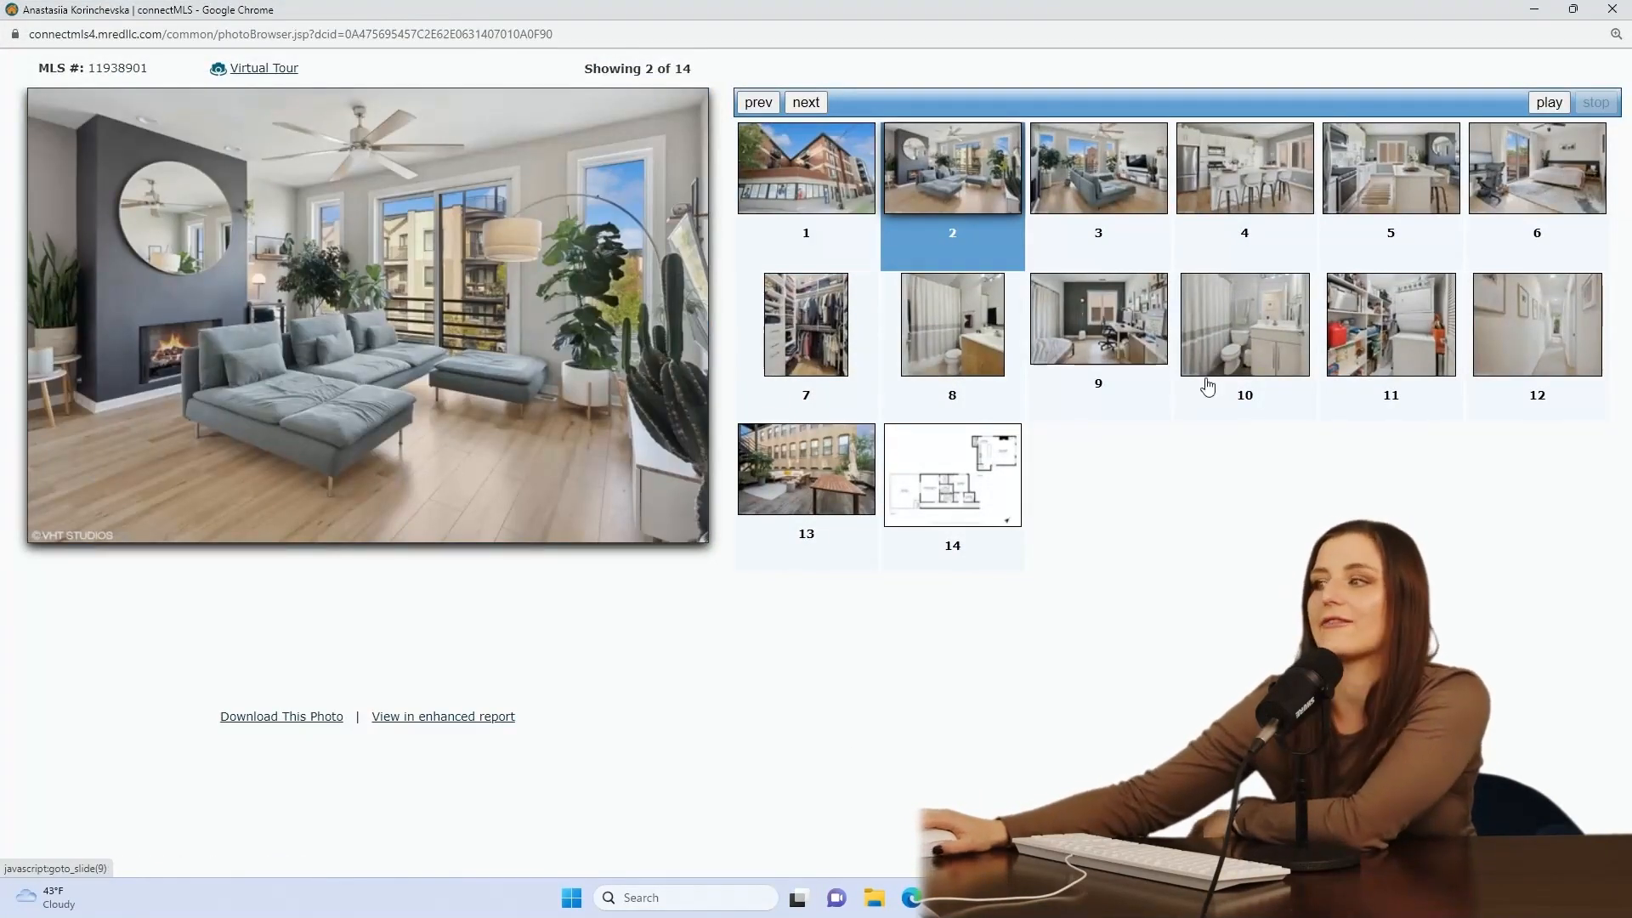
pyautogui.click(1537, 168)
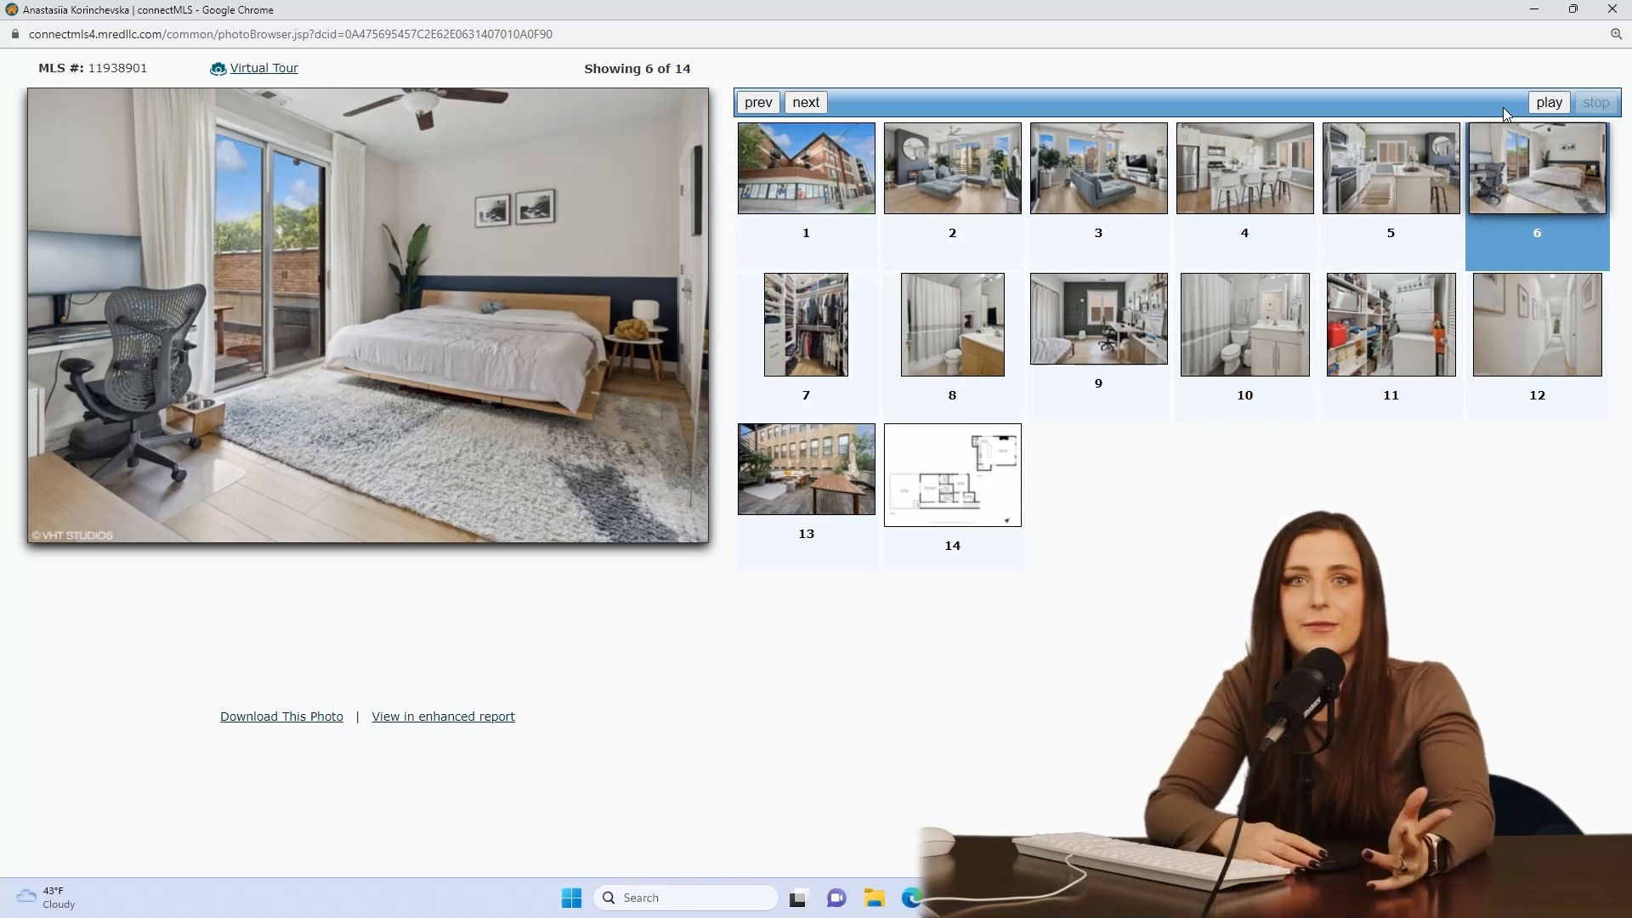
pyautogui.moveTo(833, 473)
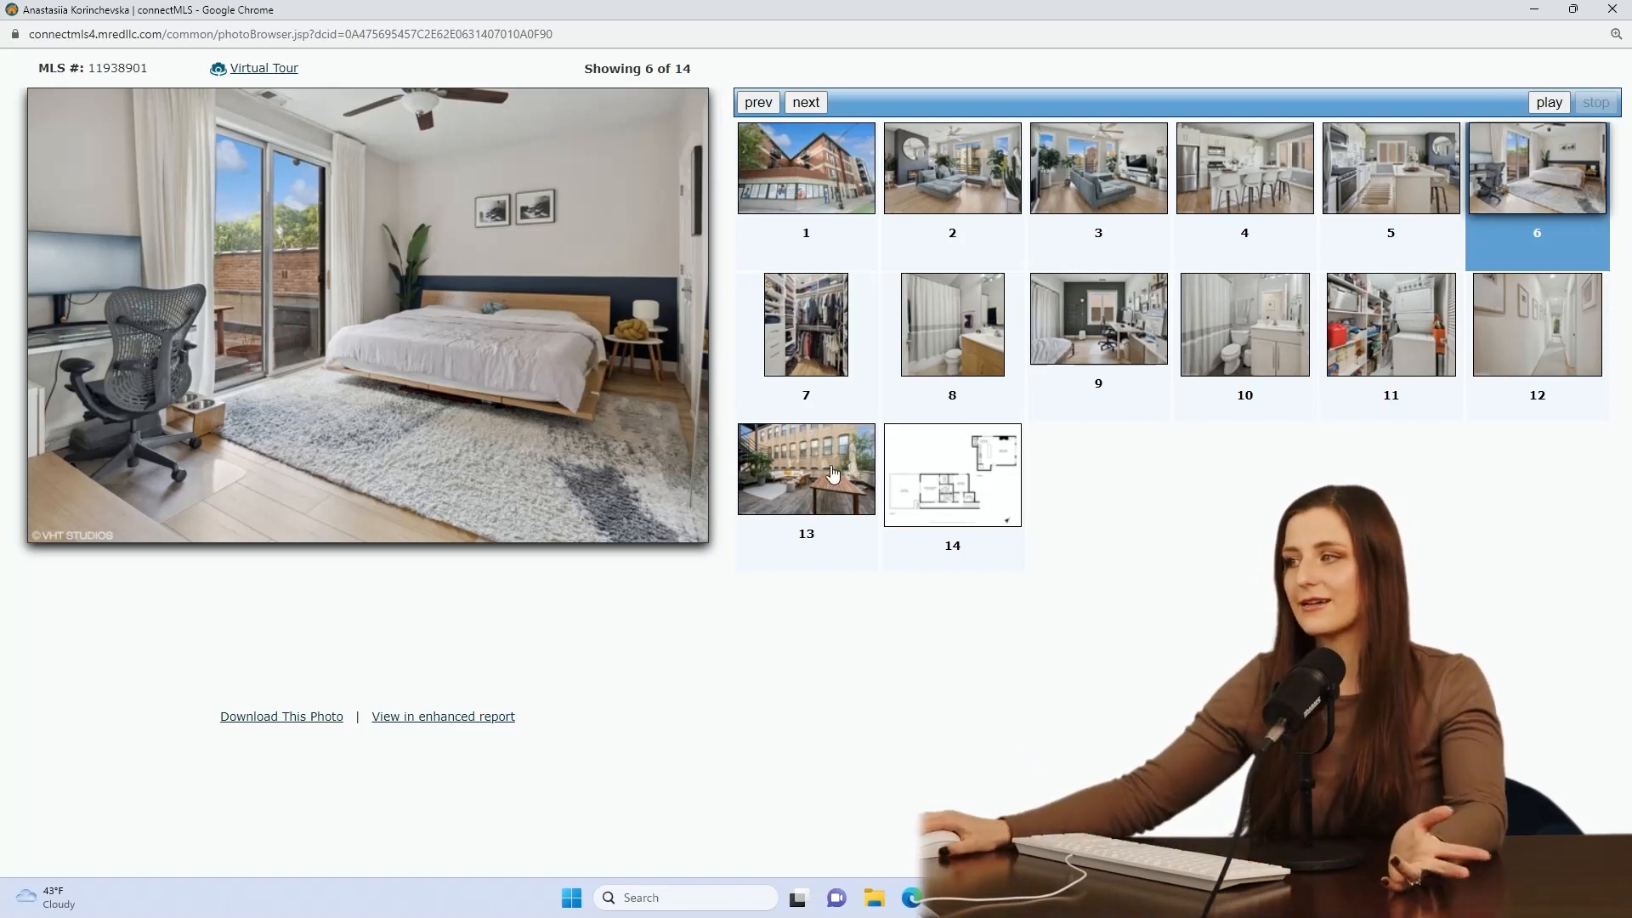
pyautogui.click(805, 470)
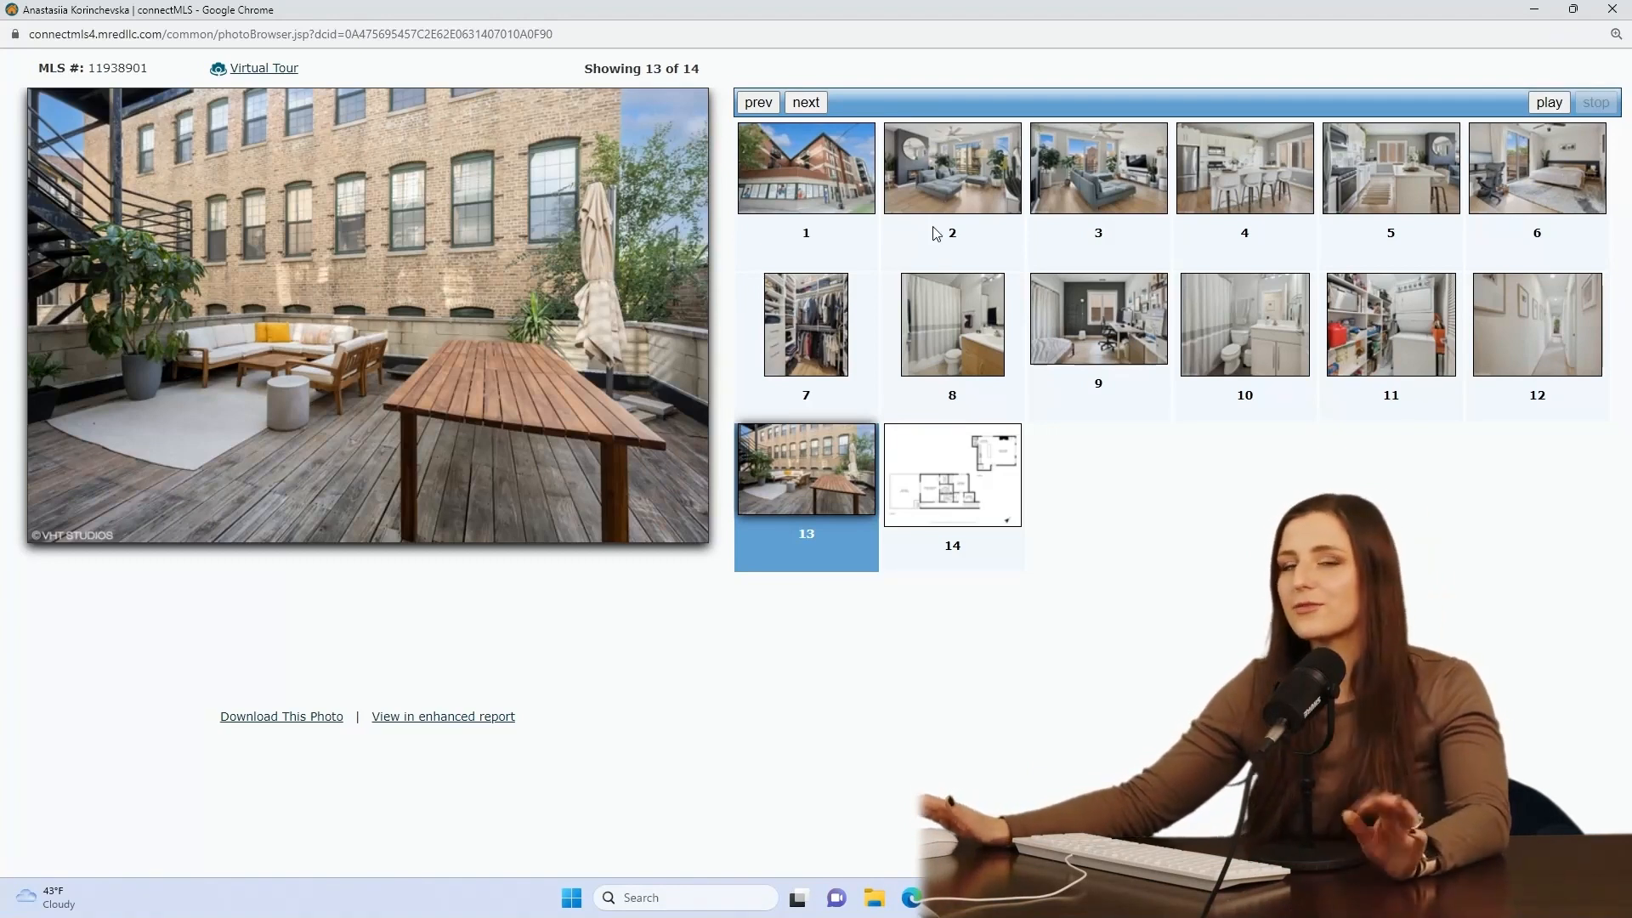
pyautogui.moveTo(940, 476)
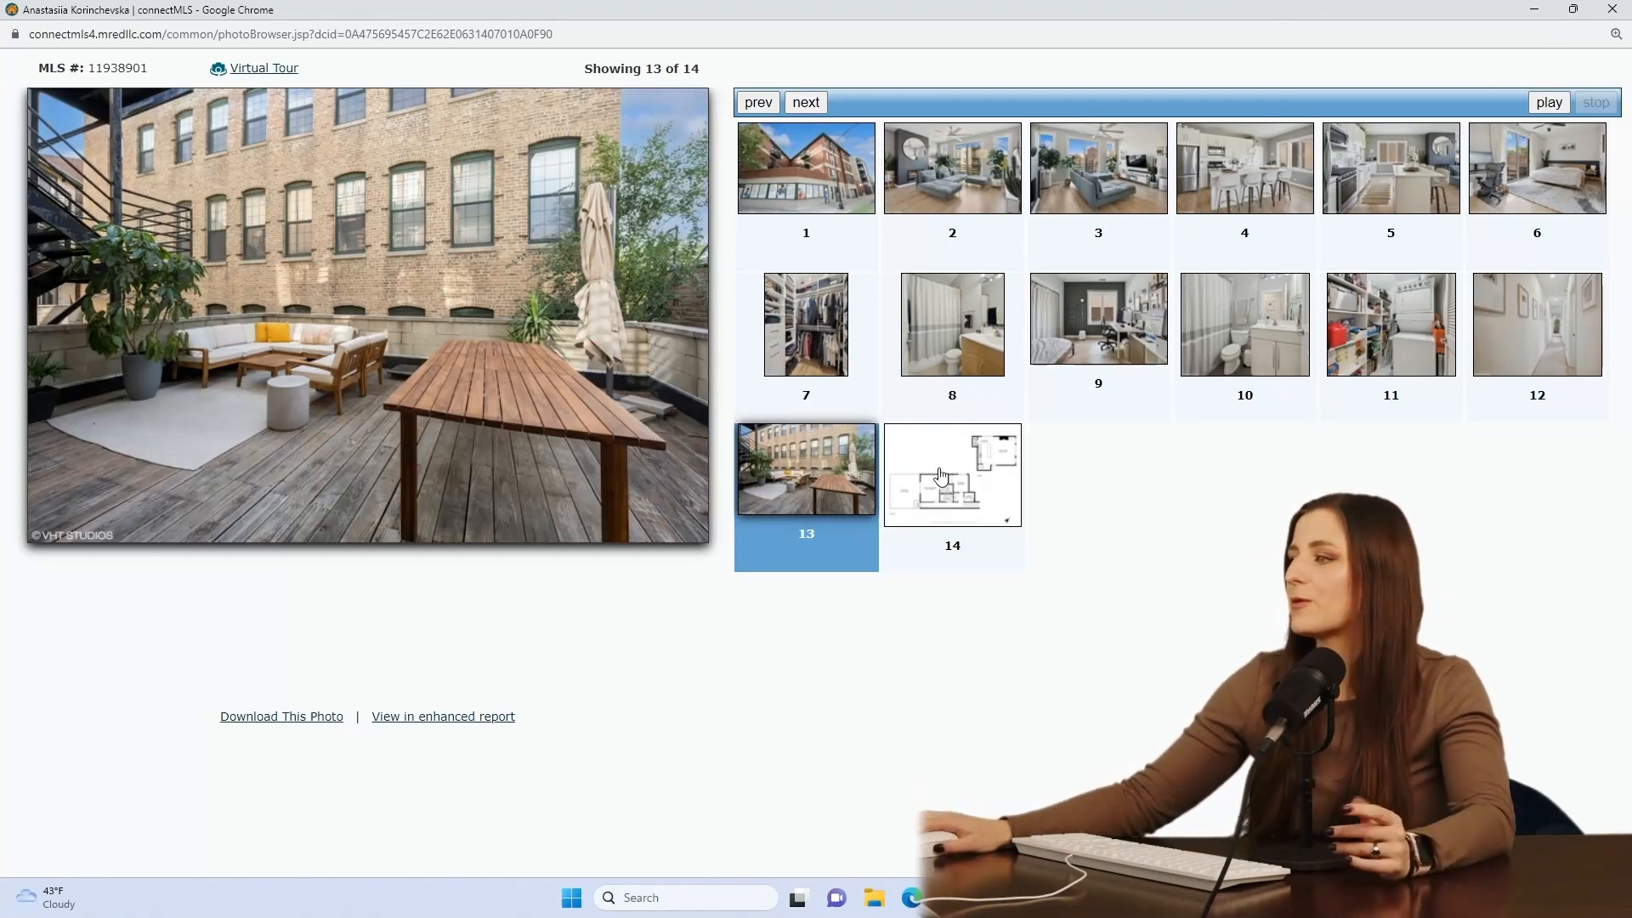
pyautogui.click(950, 476)
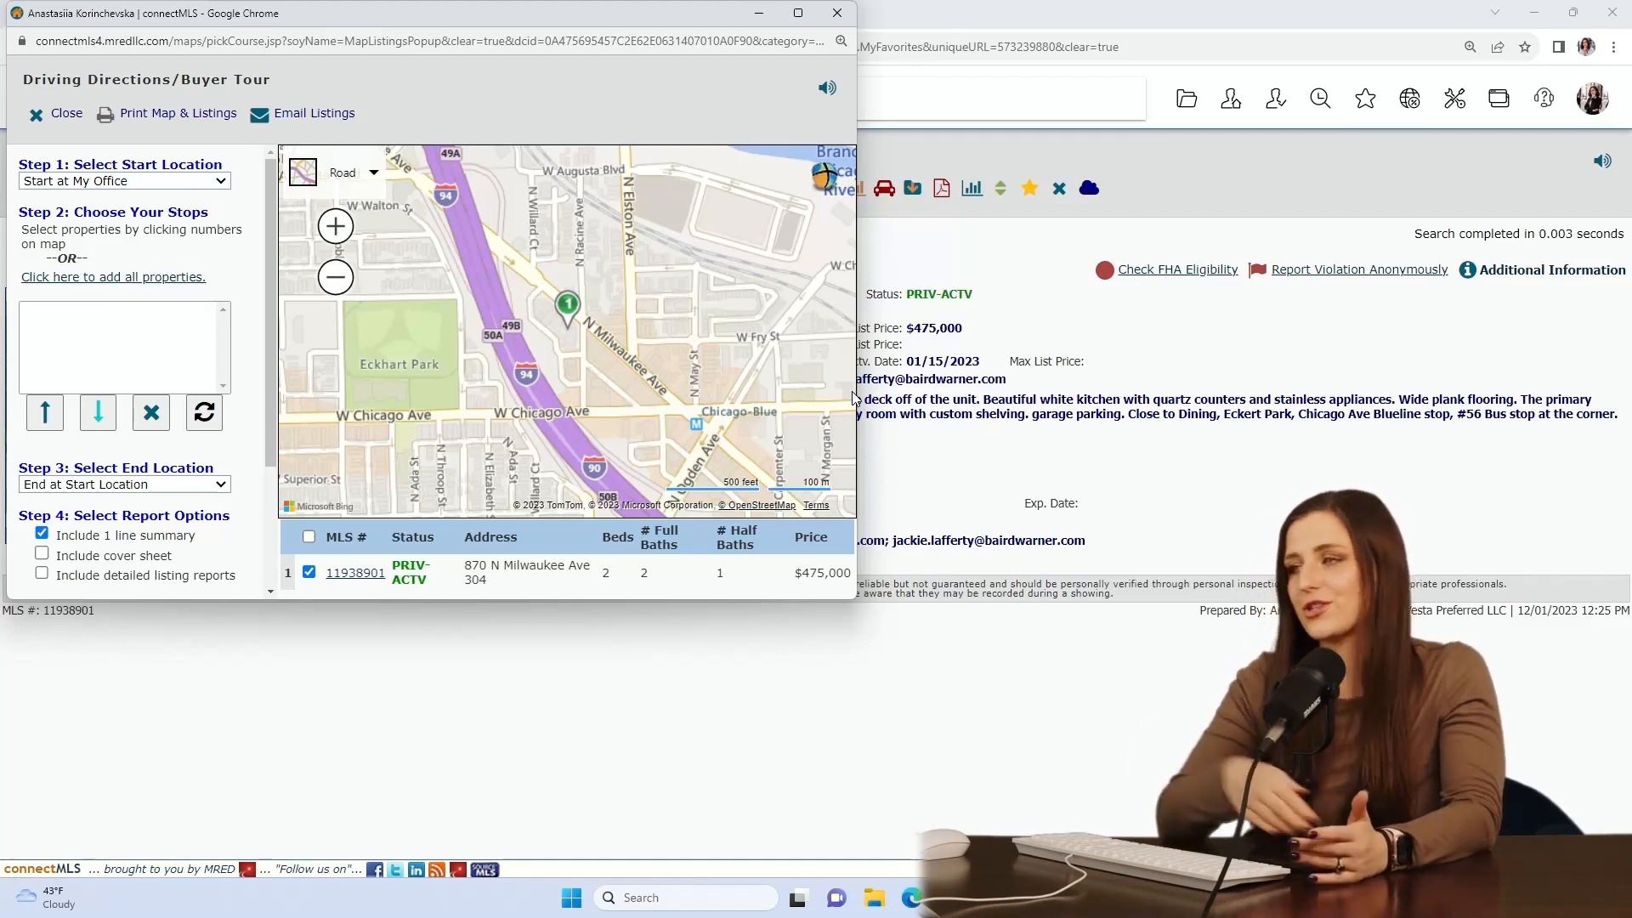
pyautogui.moveTo(624, 177)
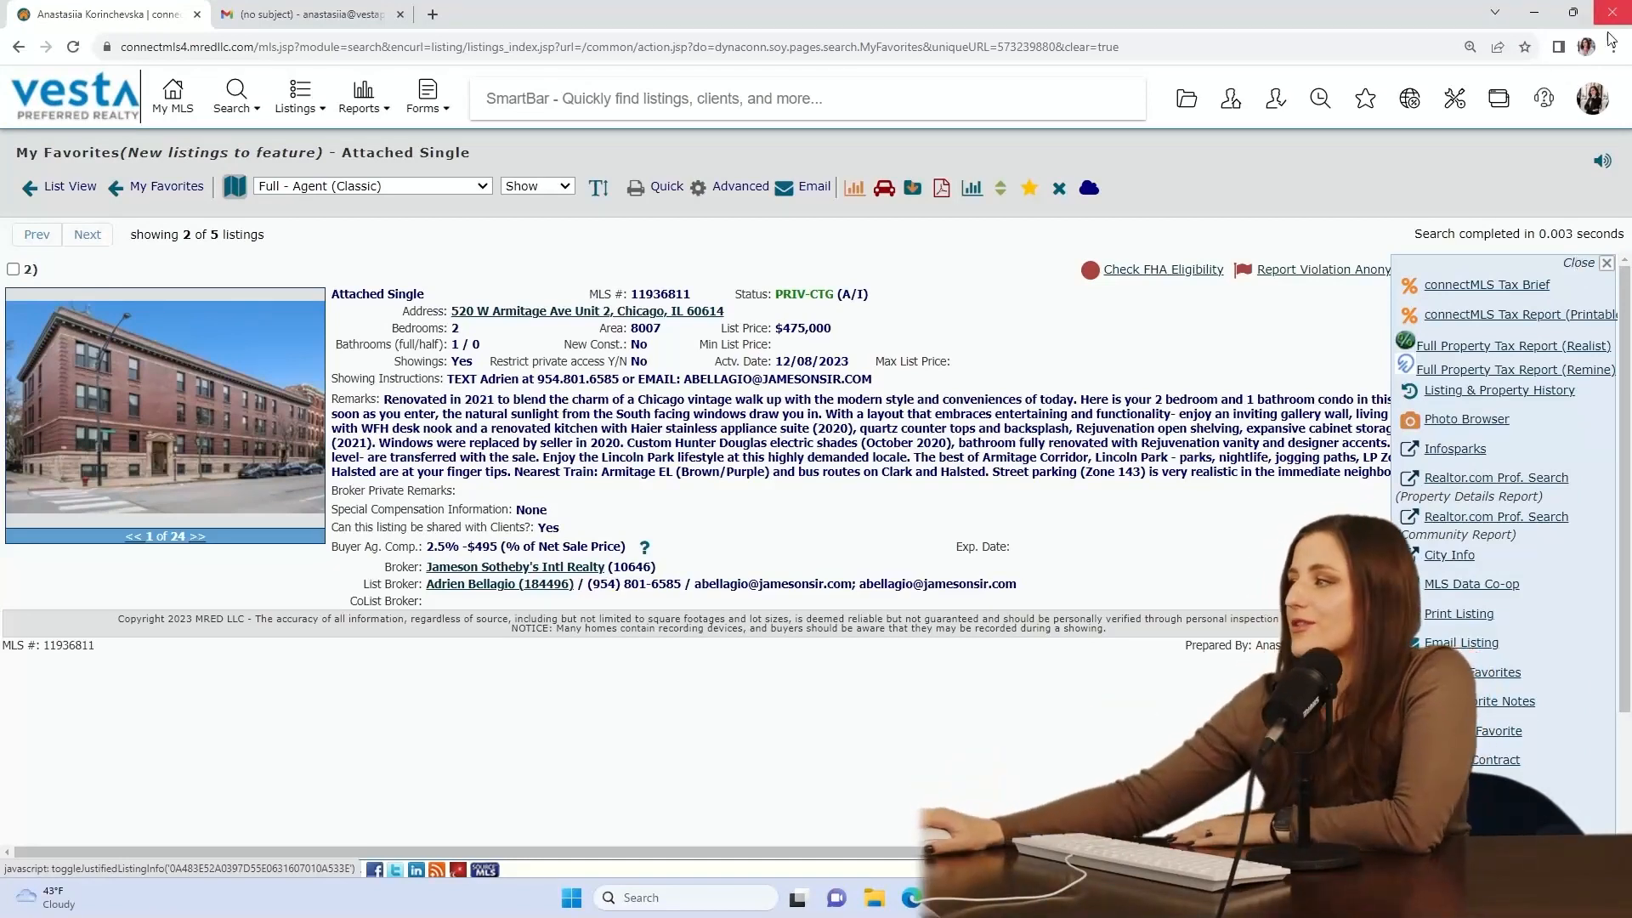
pyautogui.click(1498, 389)
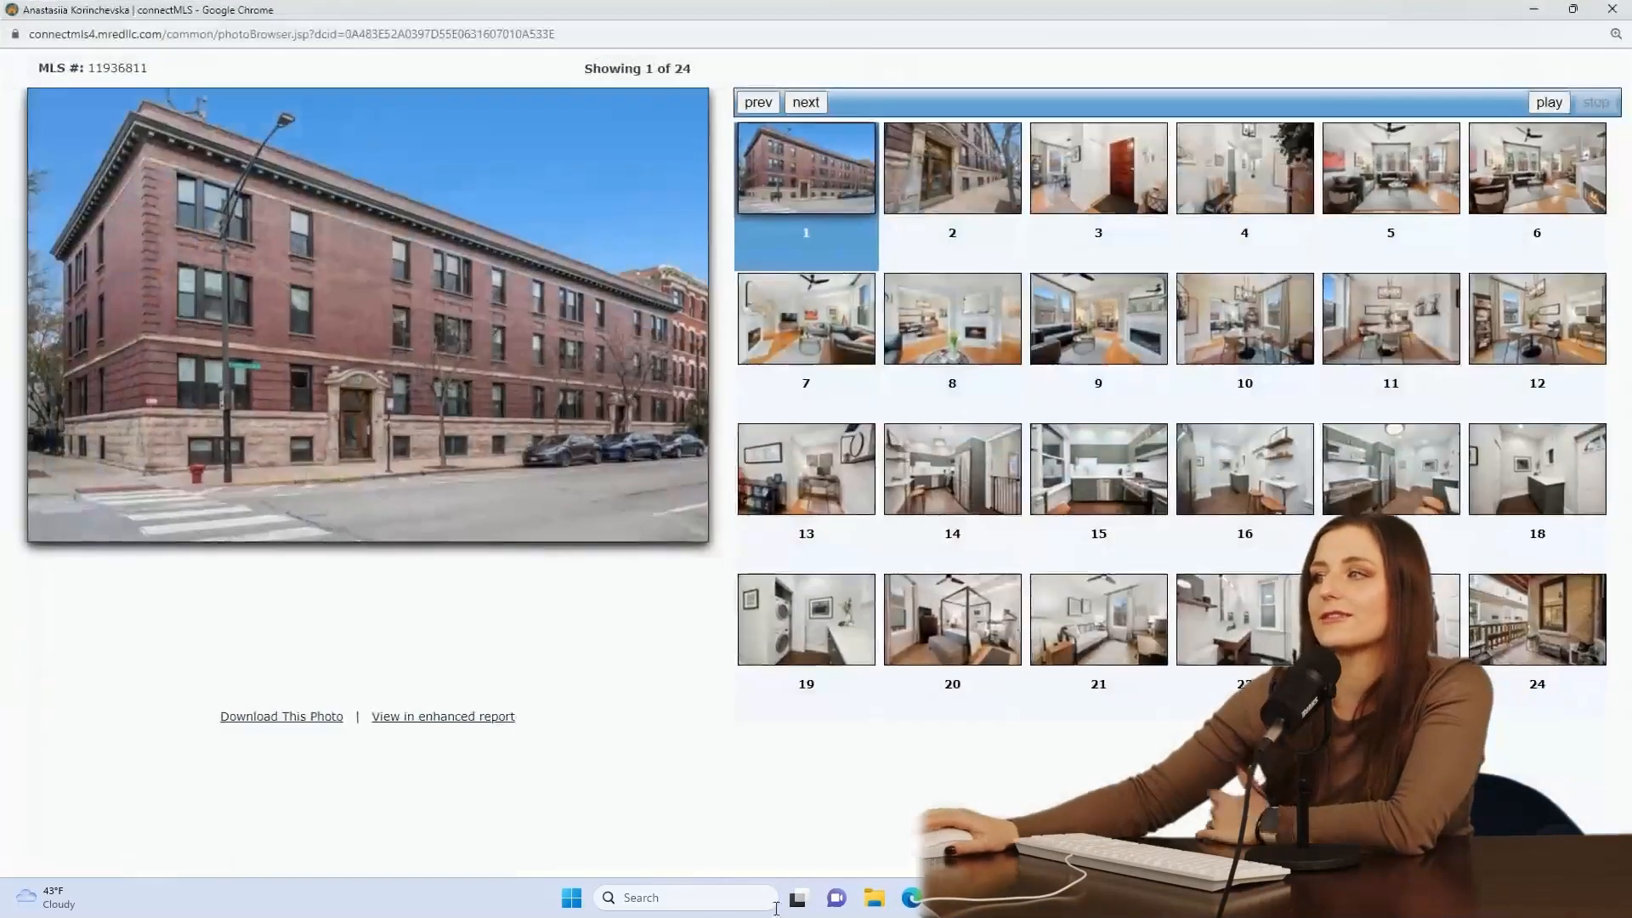
pyautogui.click(1390, 168)
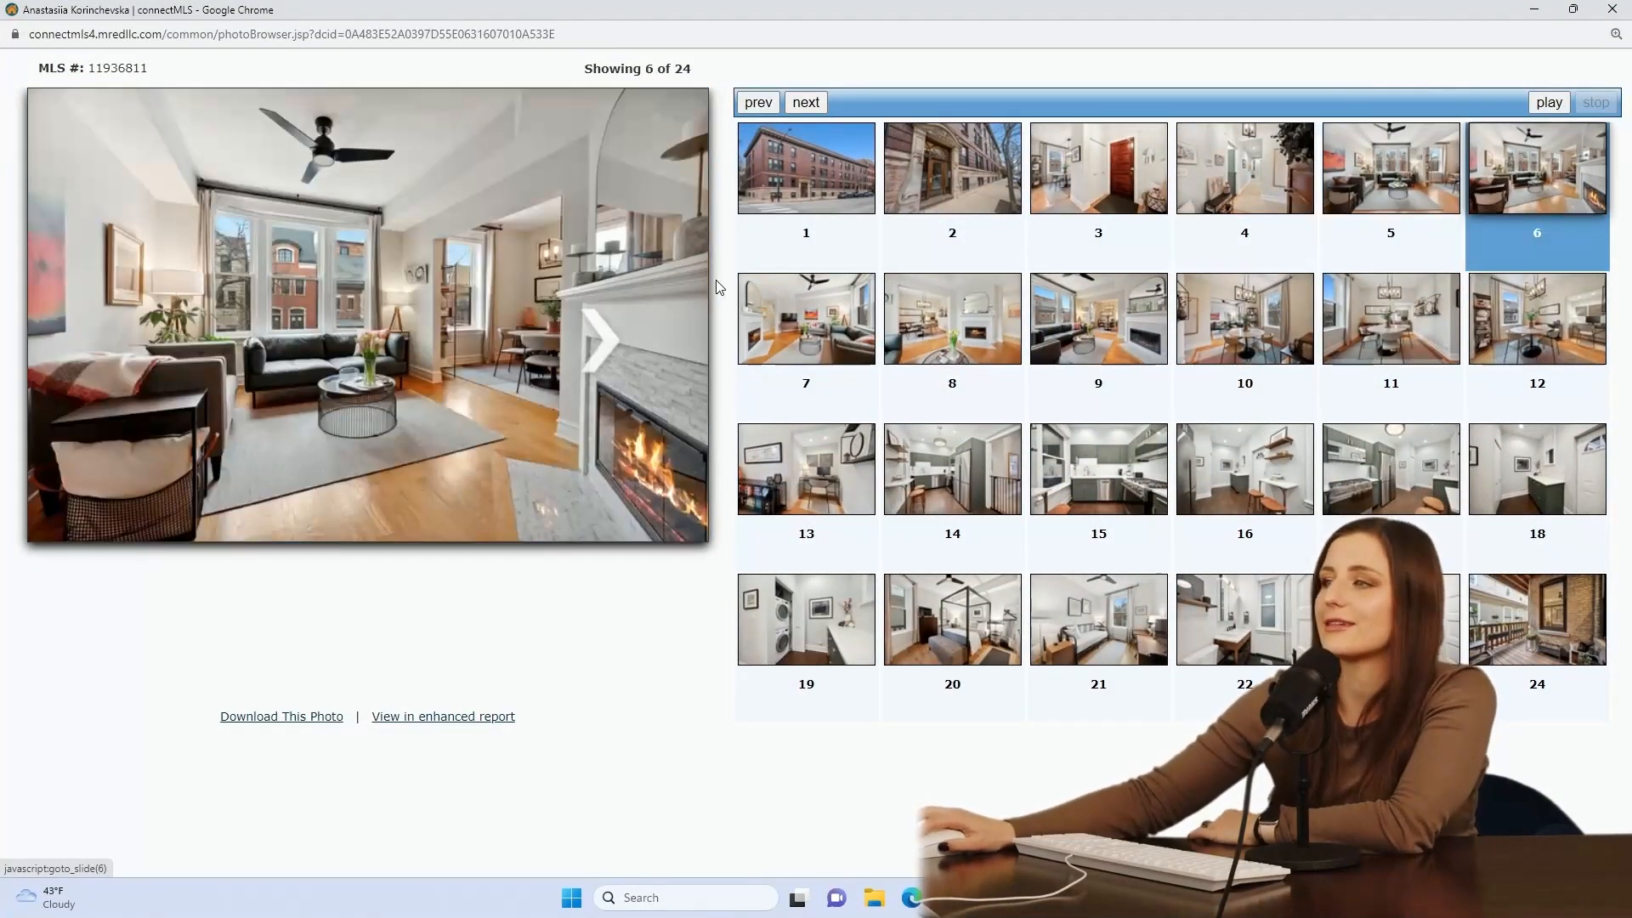
pyautogui.click(950, 318)
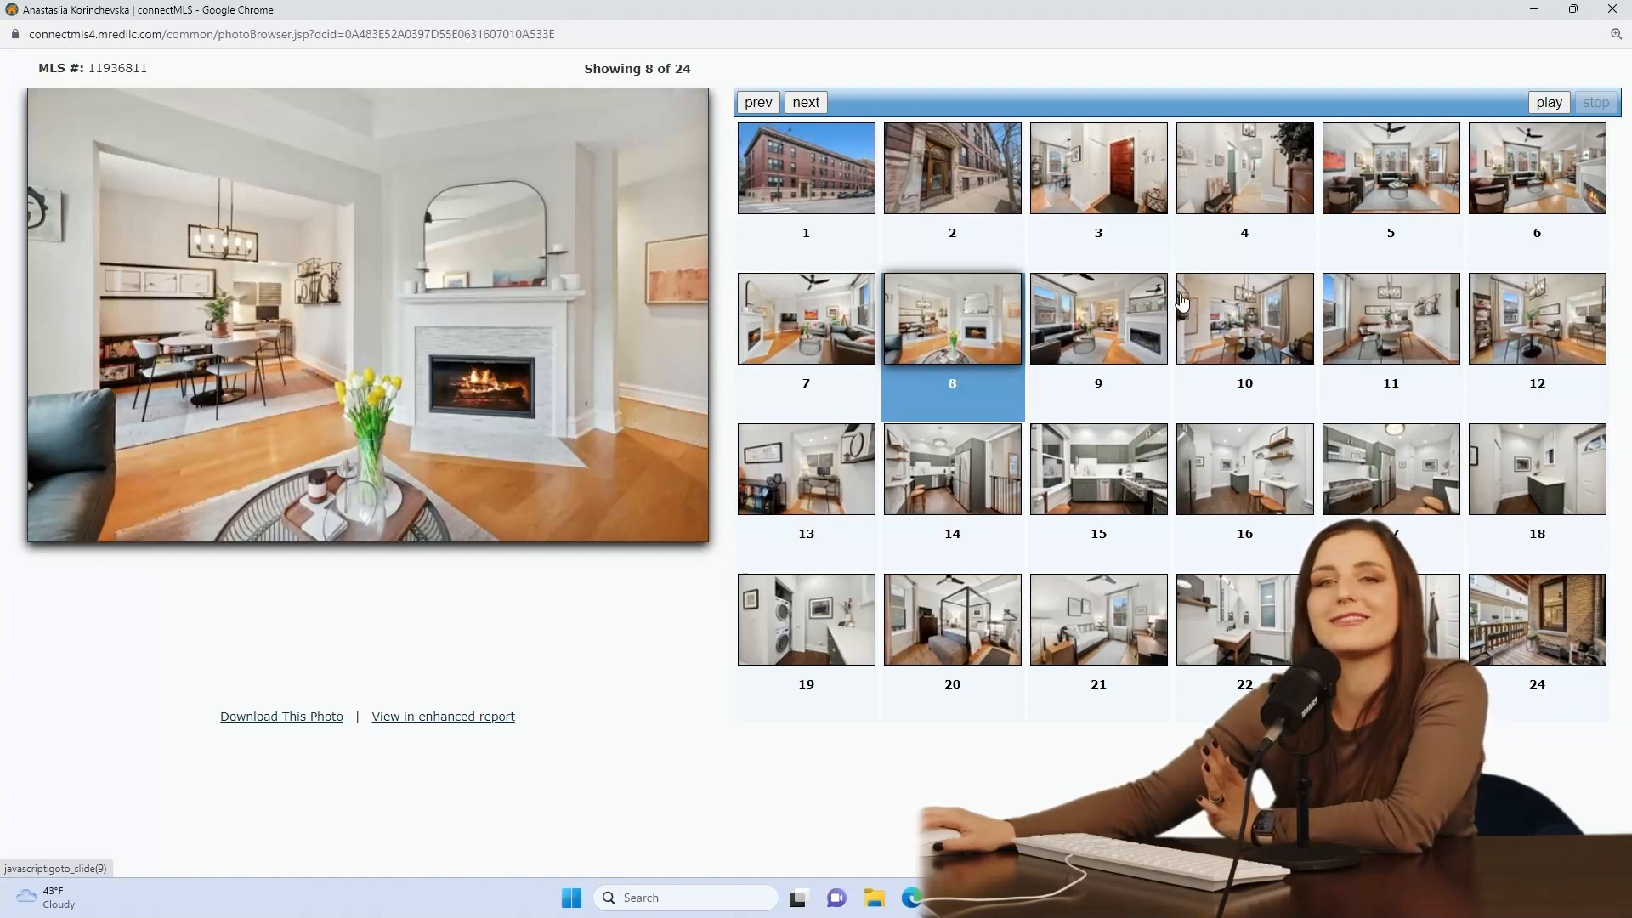
pyautogui.click(1096, 318)
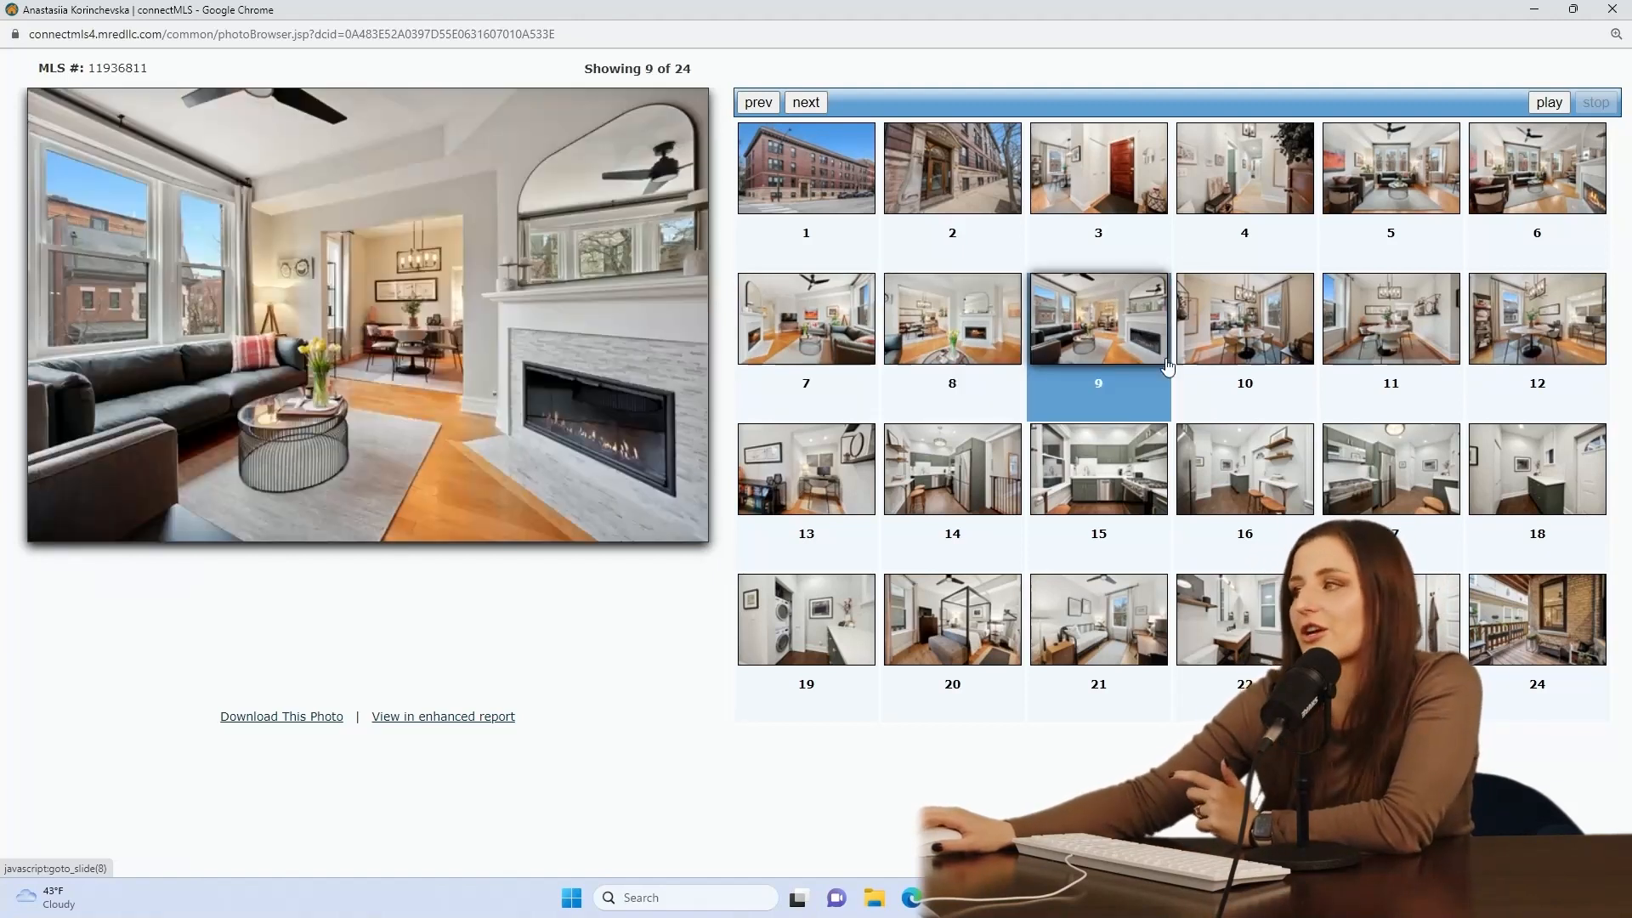
pyautogui.click(1243, 318)
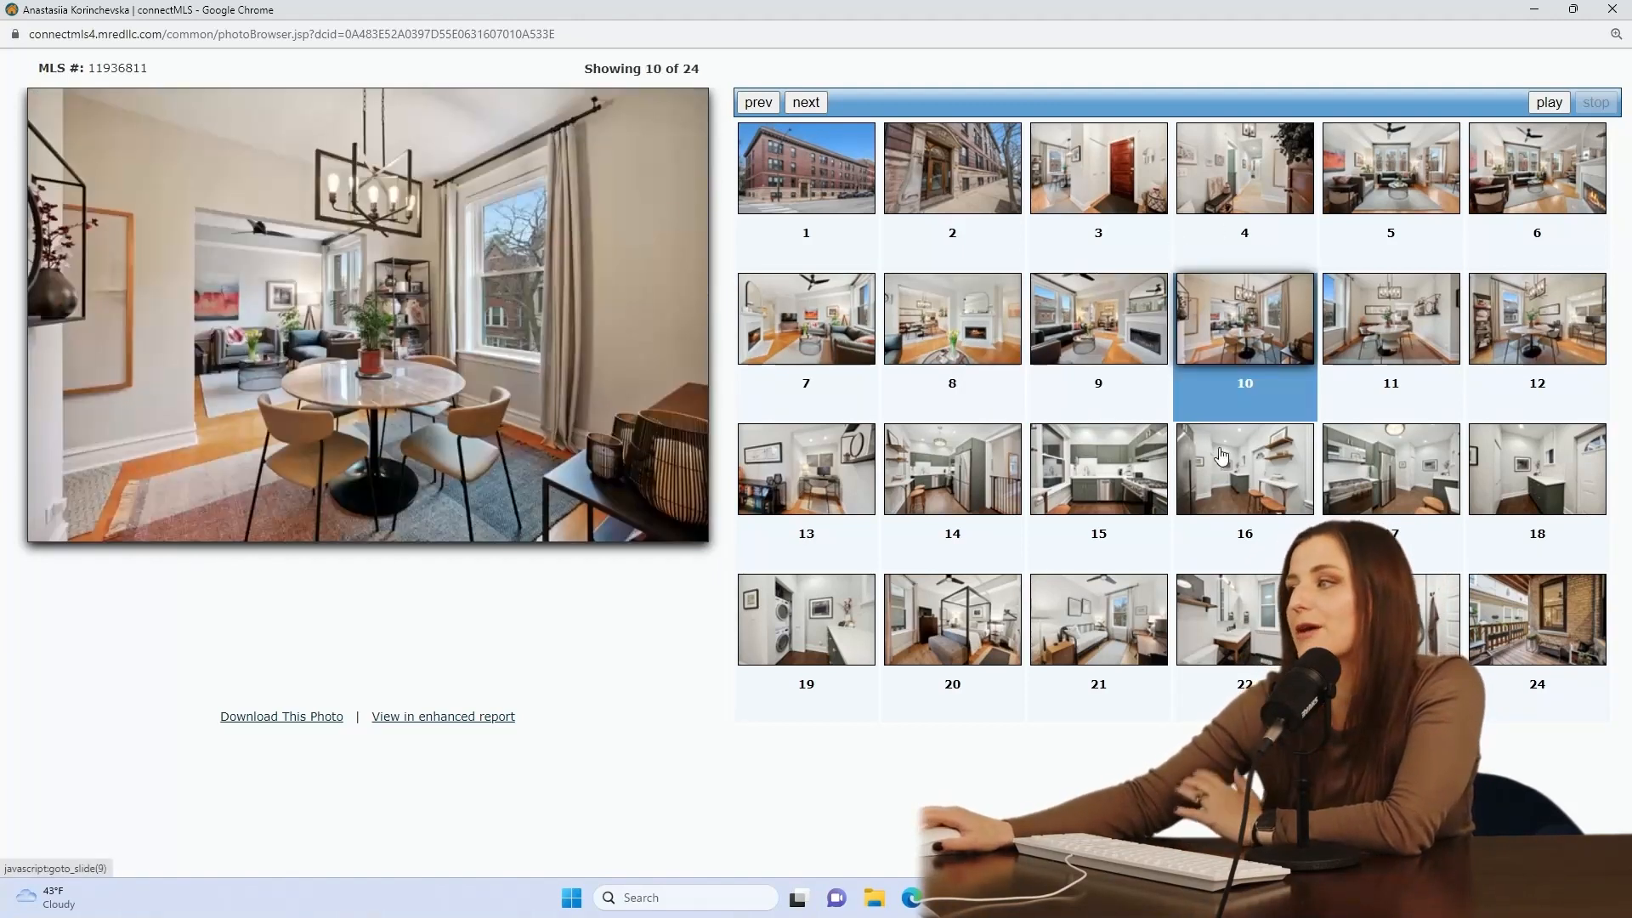
pyautogui.click(1096, 469)
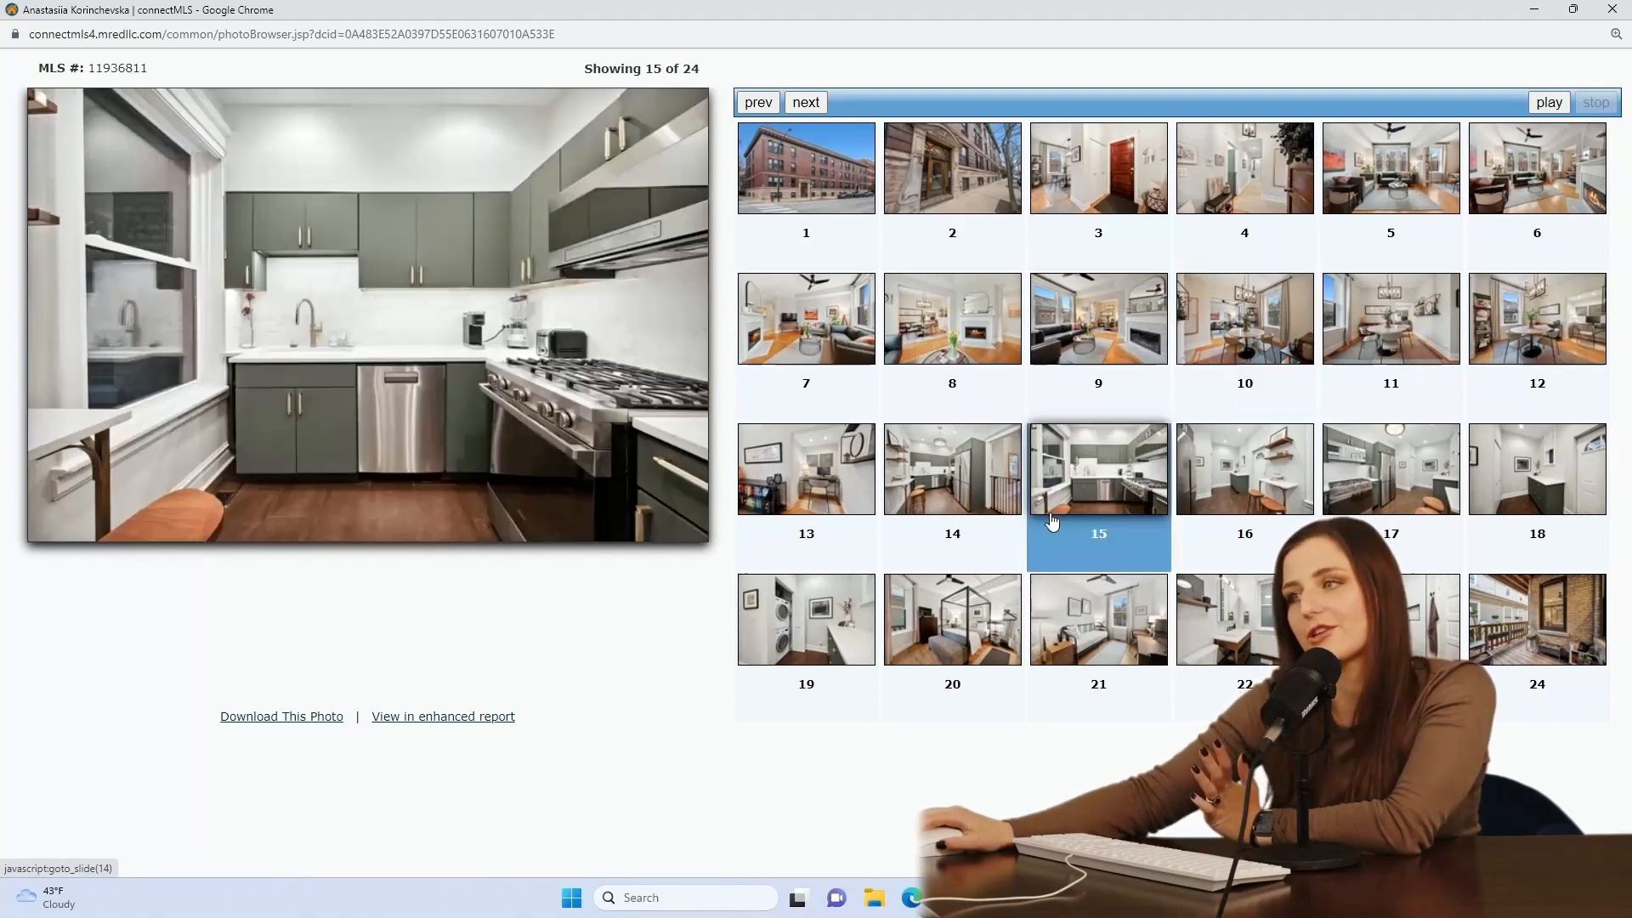
pyautogui.click(1243, 619)
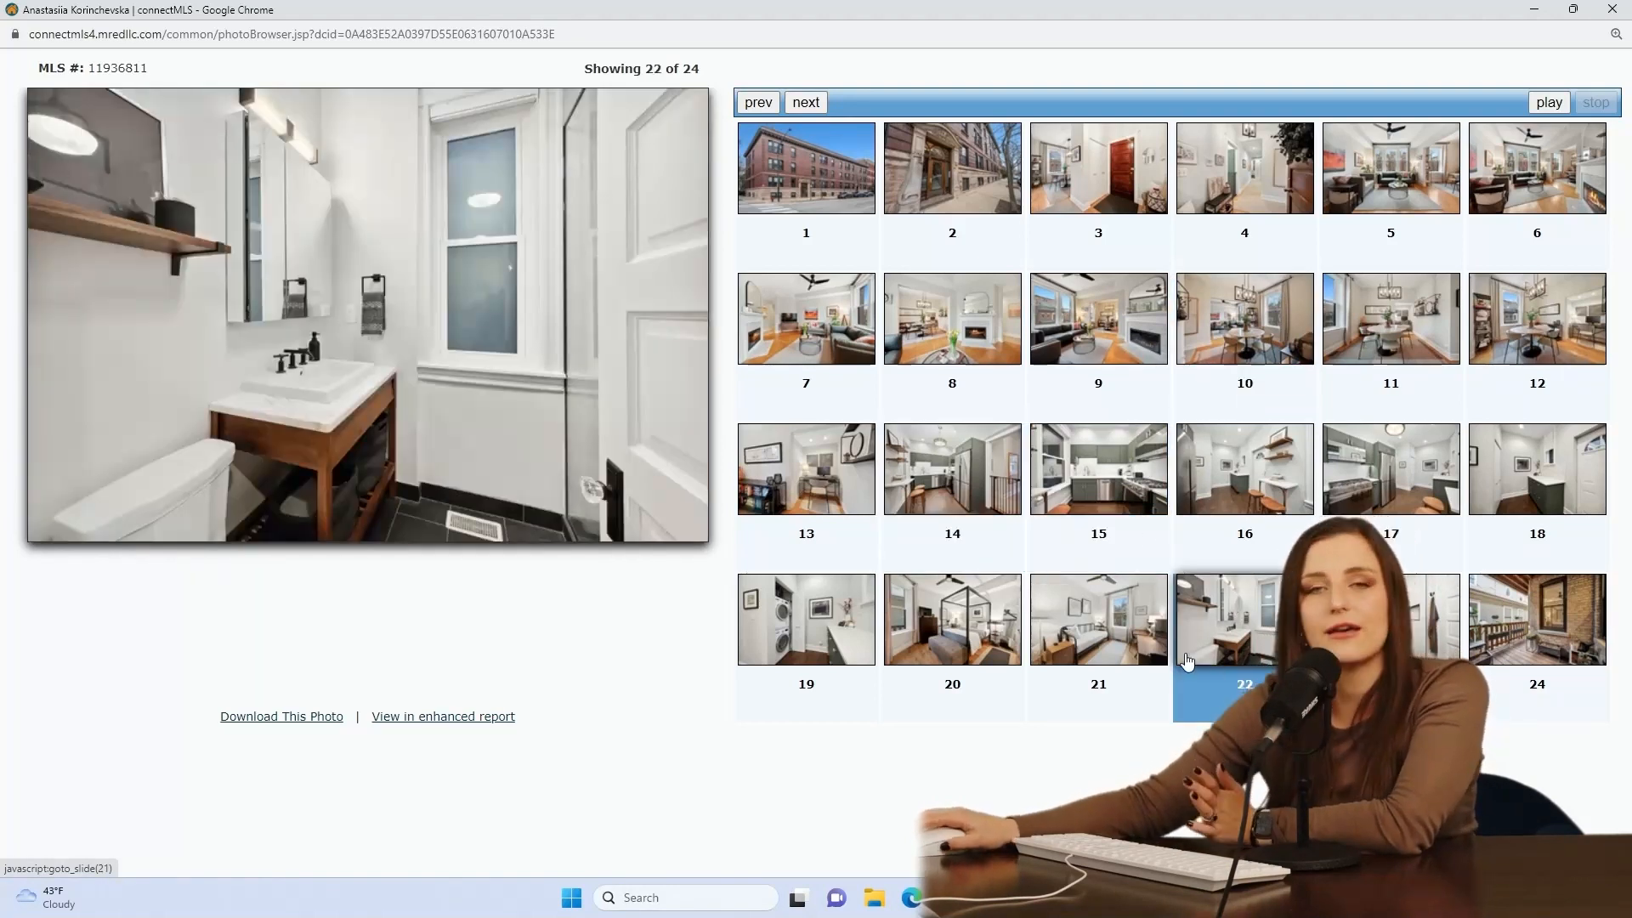
pyautogui.click(805, 618)
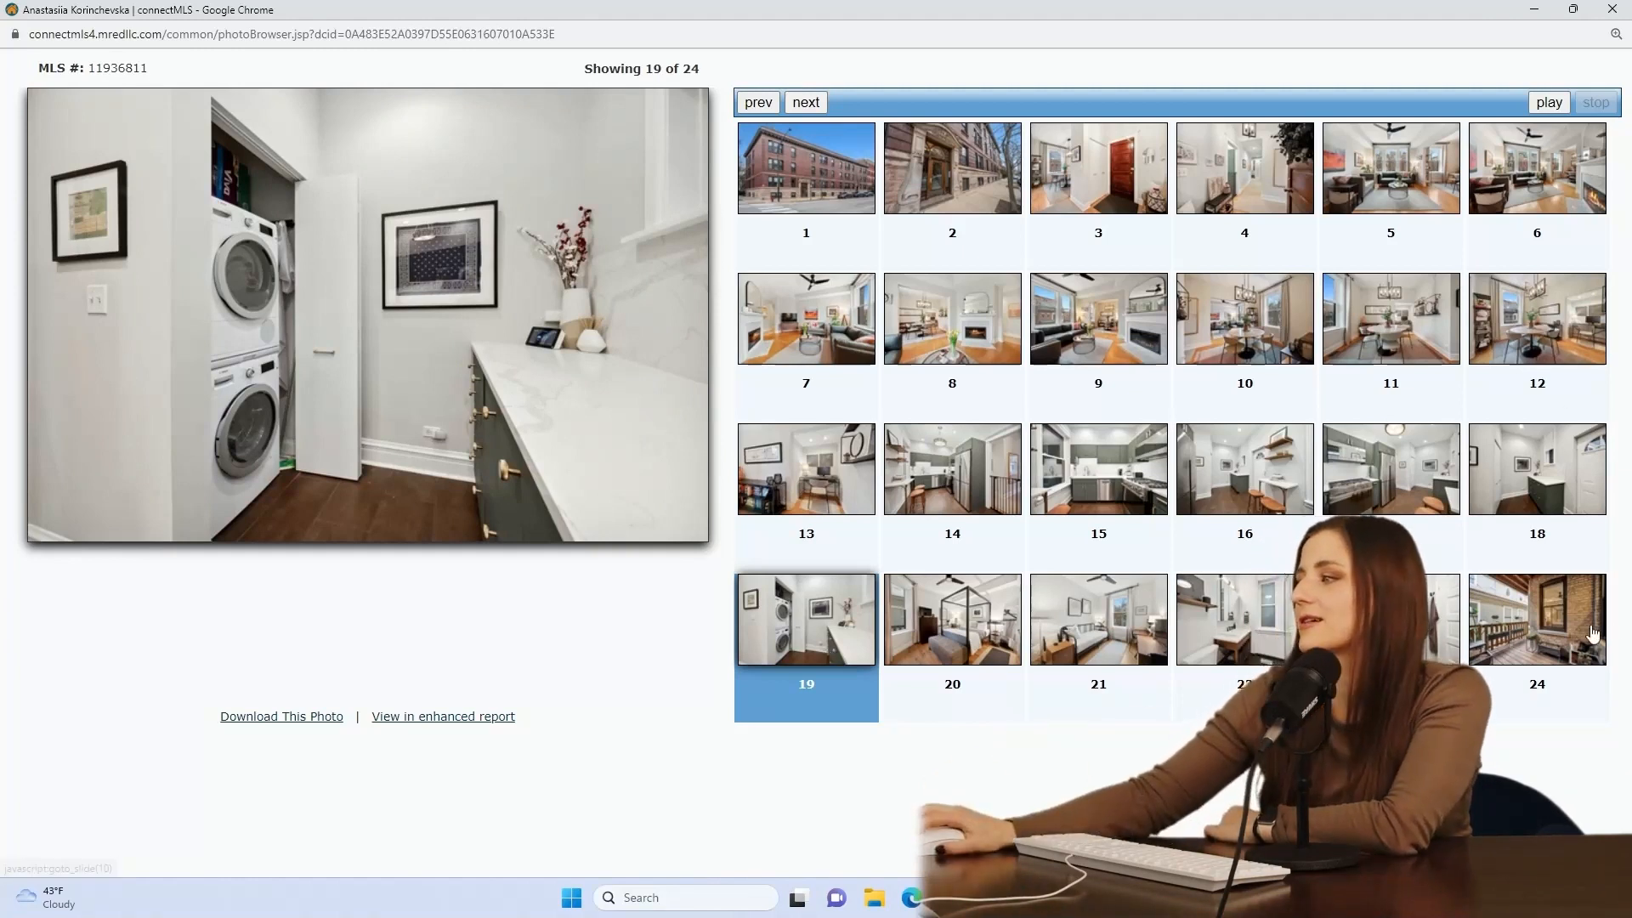
pyautogui.click(1536, 619)
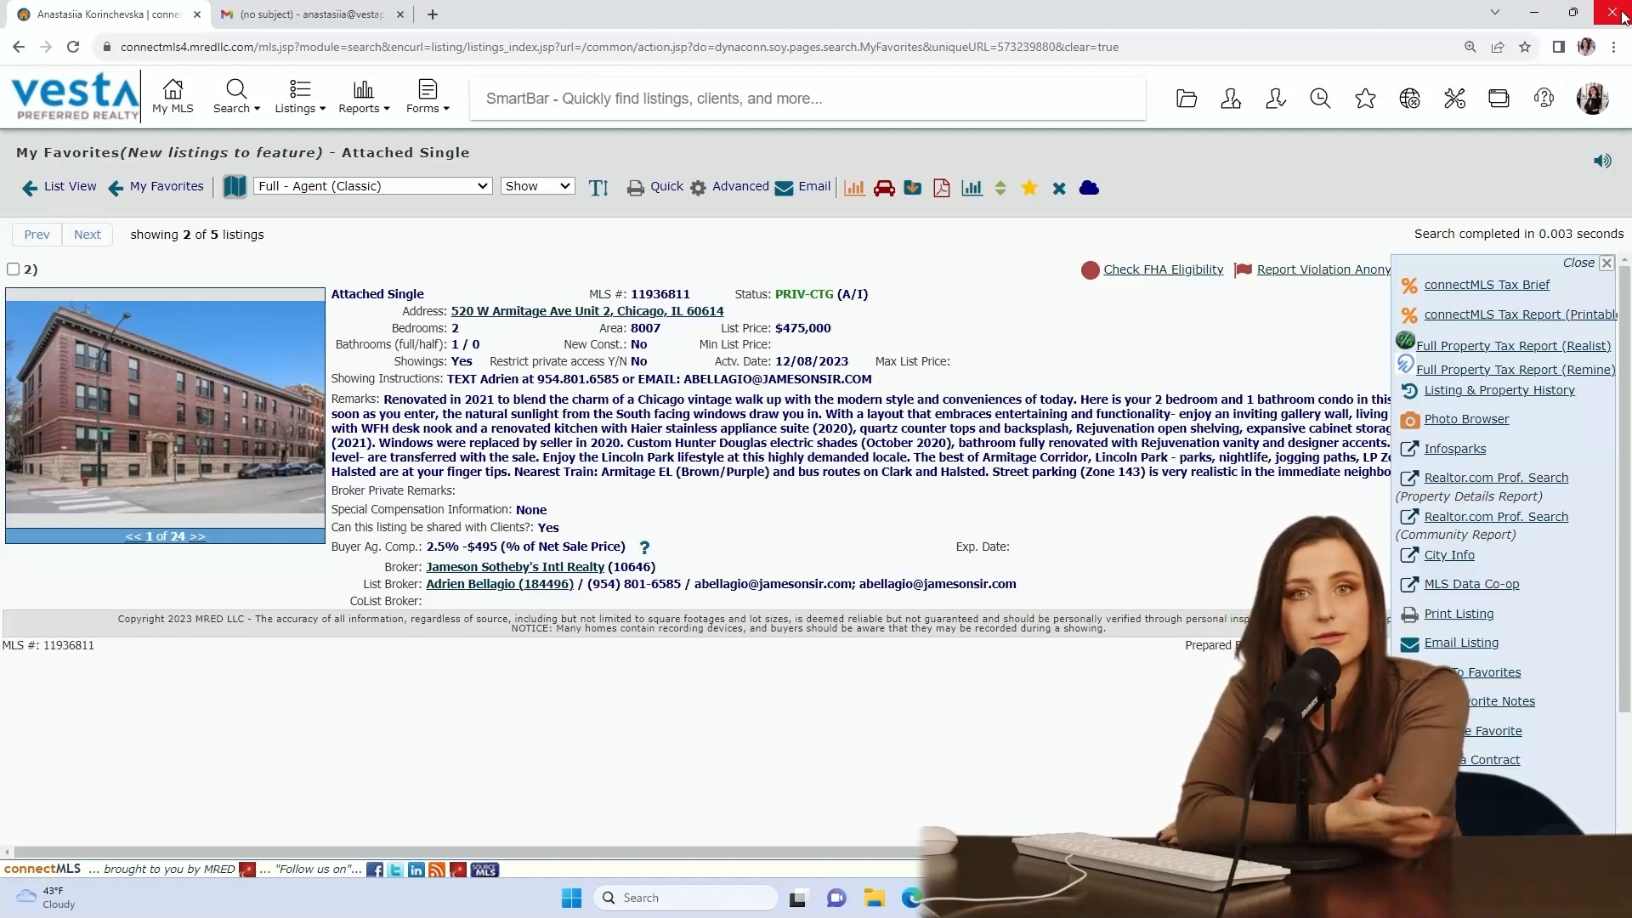
# View the kitchen, photo 12, building exterior, washer-dryer and living room photos of listing 11937707
pyautogui.click(36, 234)
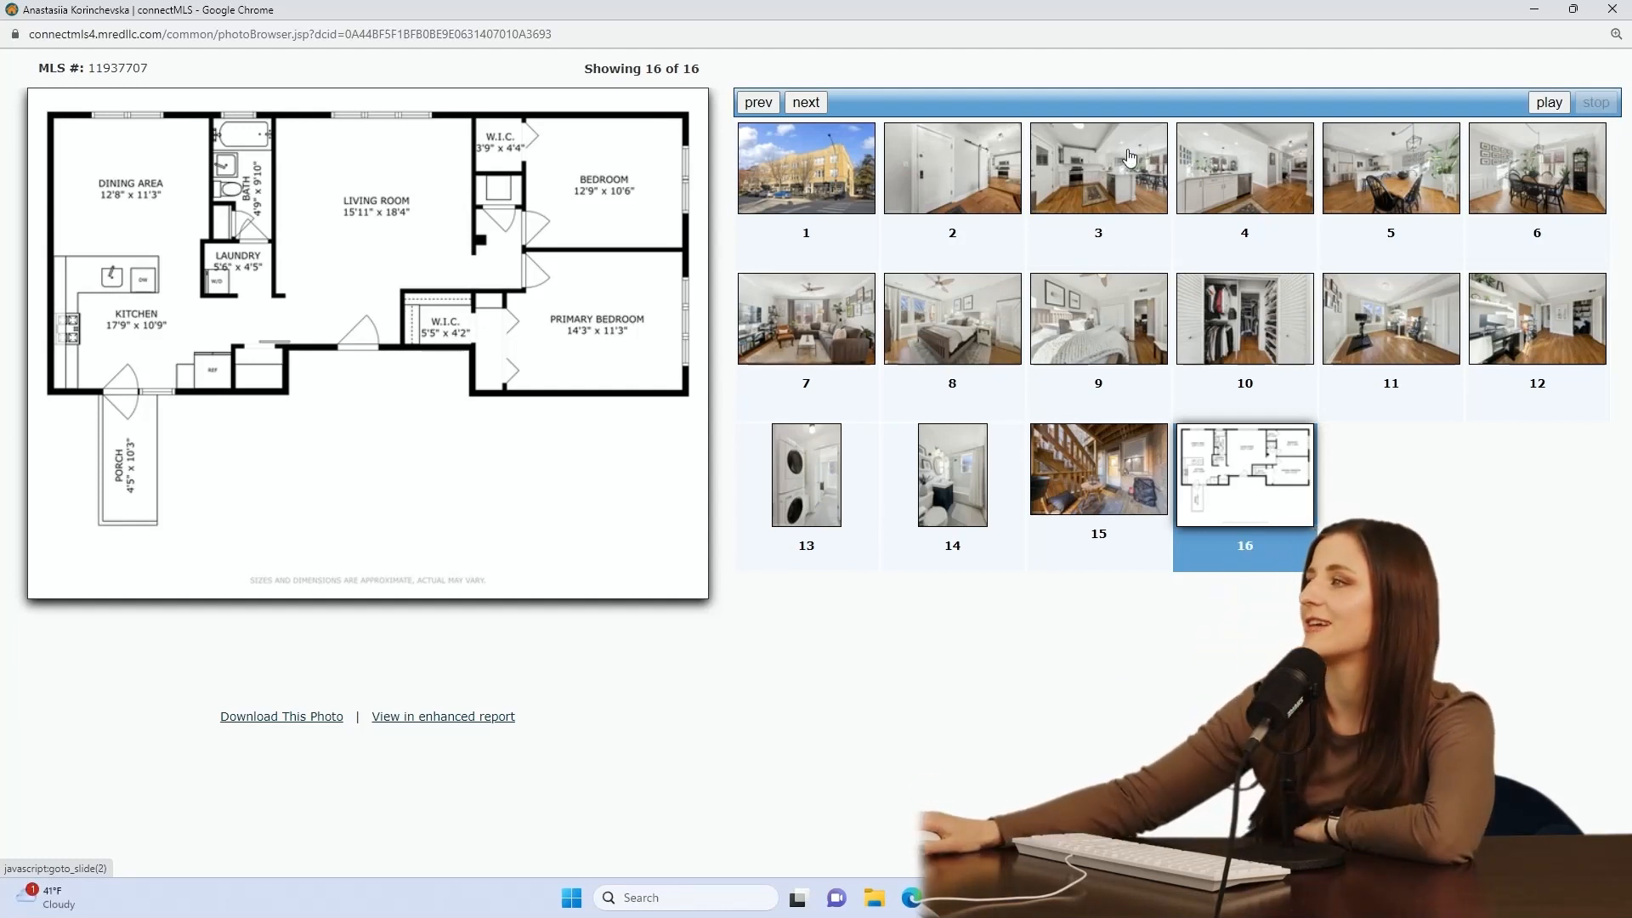
pyautogui.click(1096, 168)
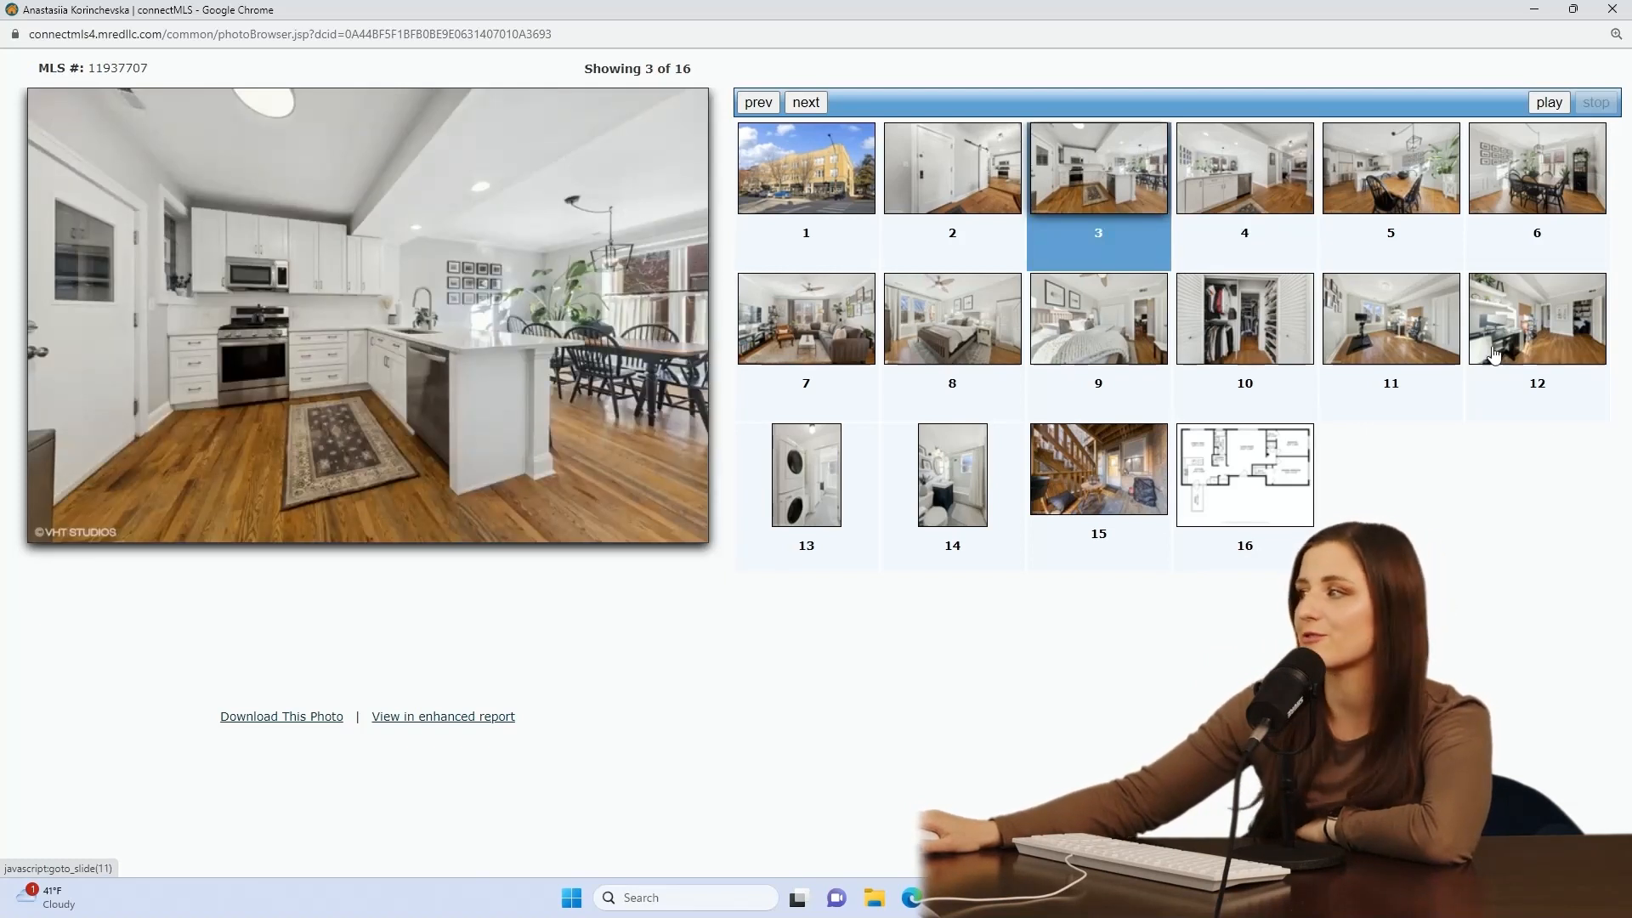
pyautogui.click(1536, 319)
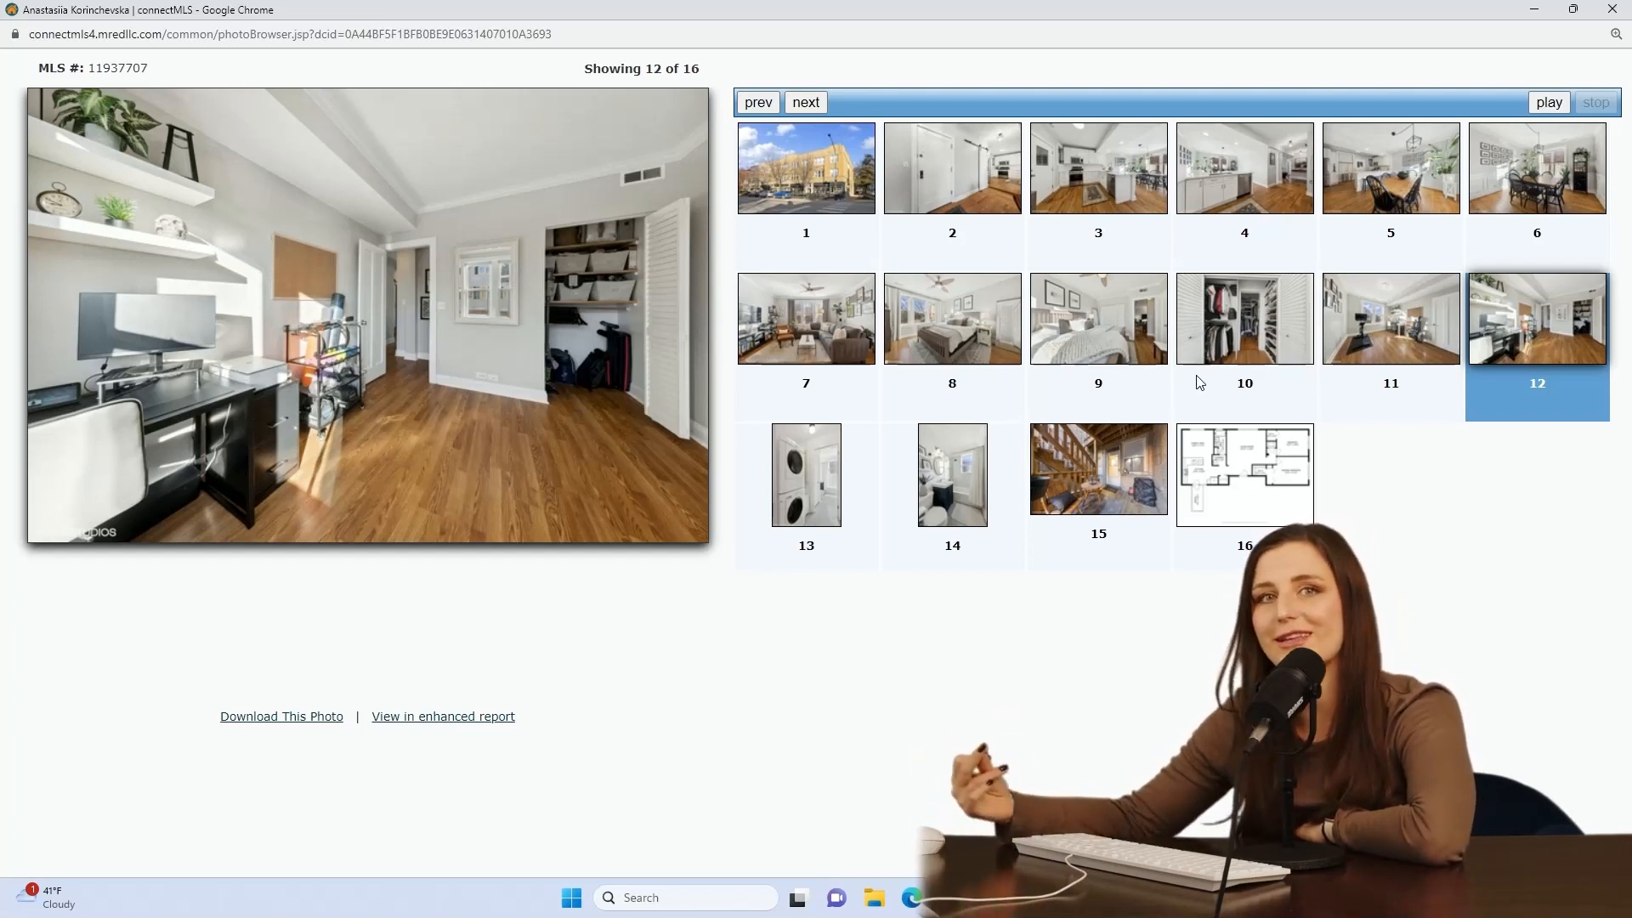
pyautogui.moveTo(659, 530)
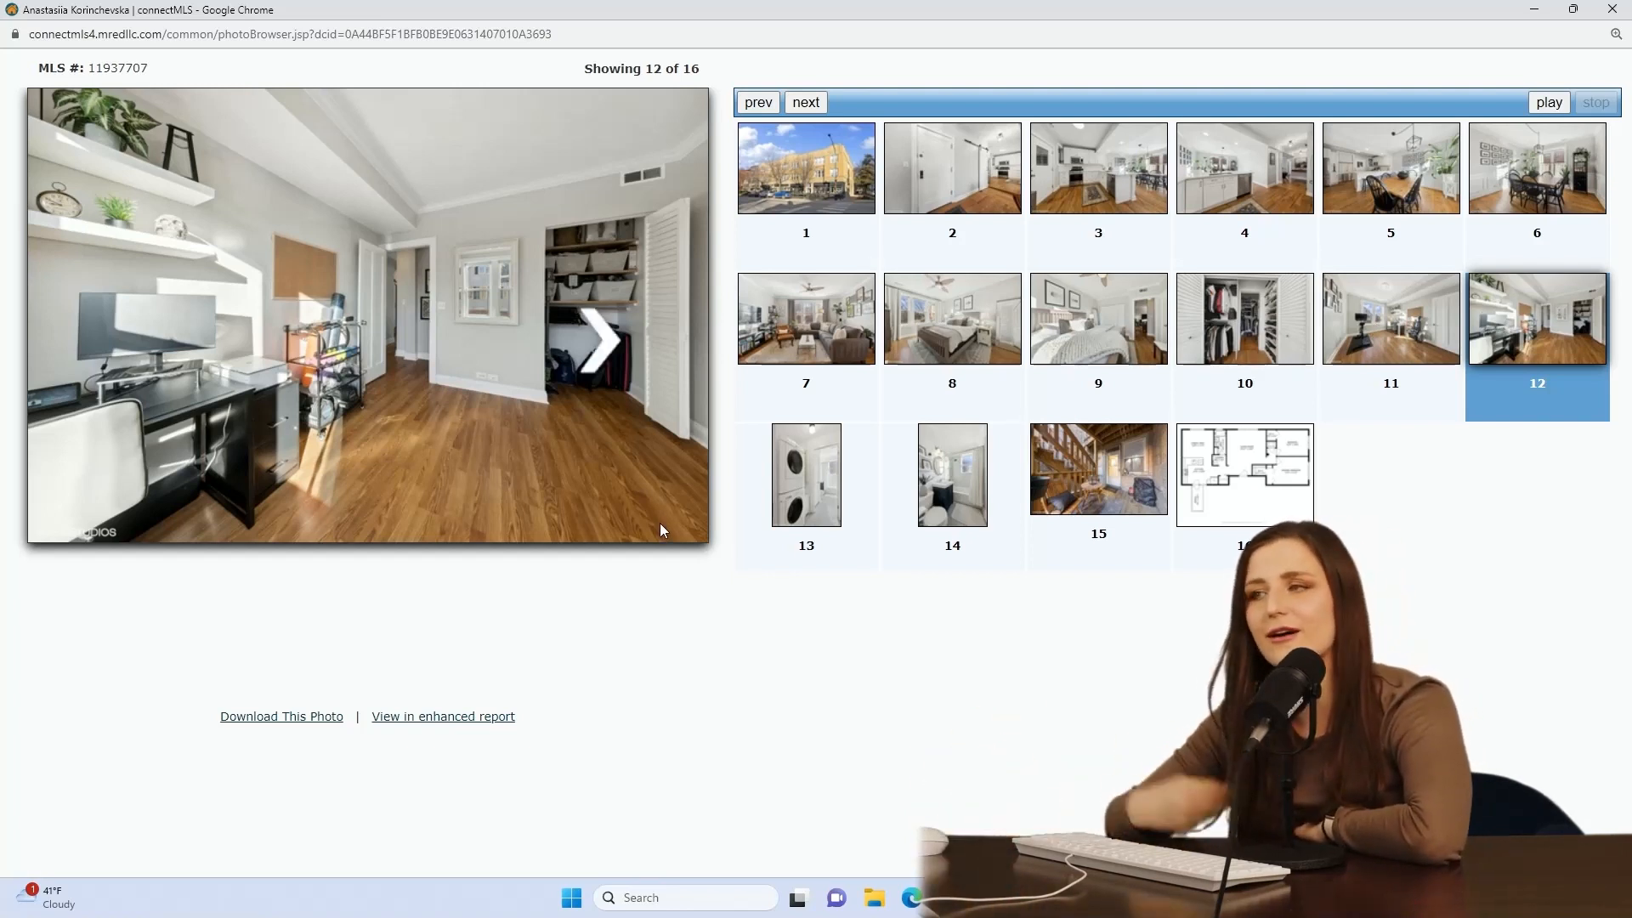
pyautogui.click(806, 169)
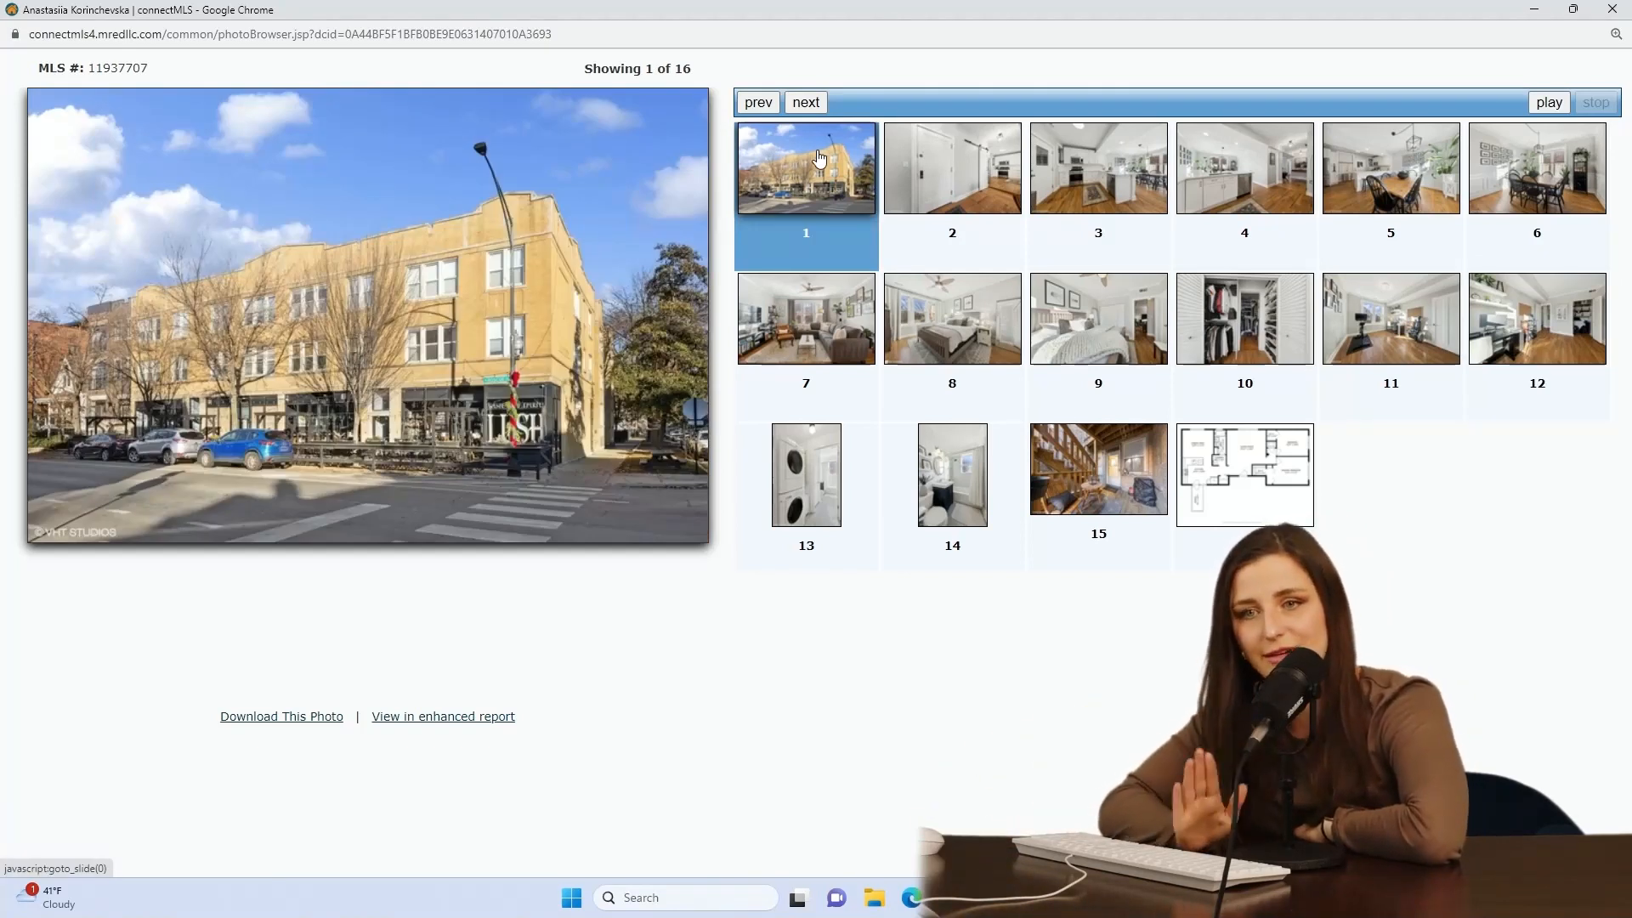
pyautogui.click(806, 474)
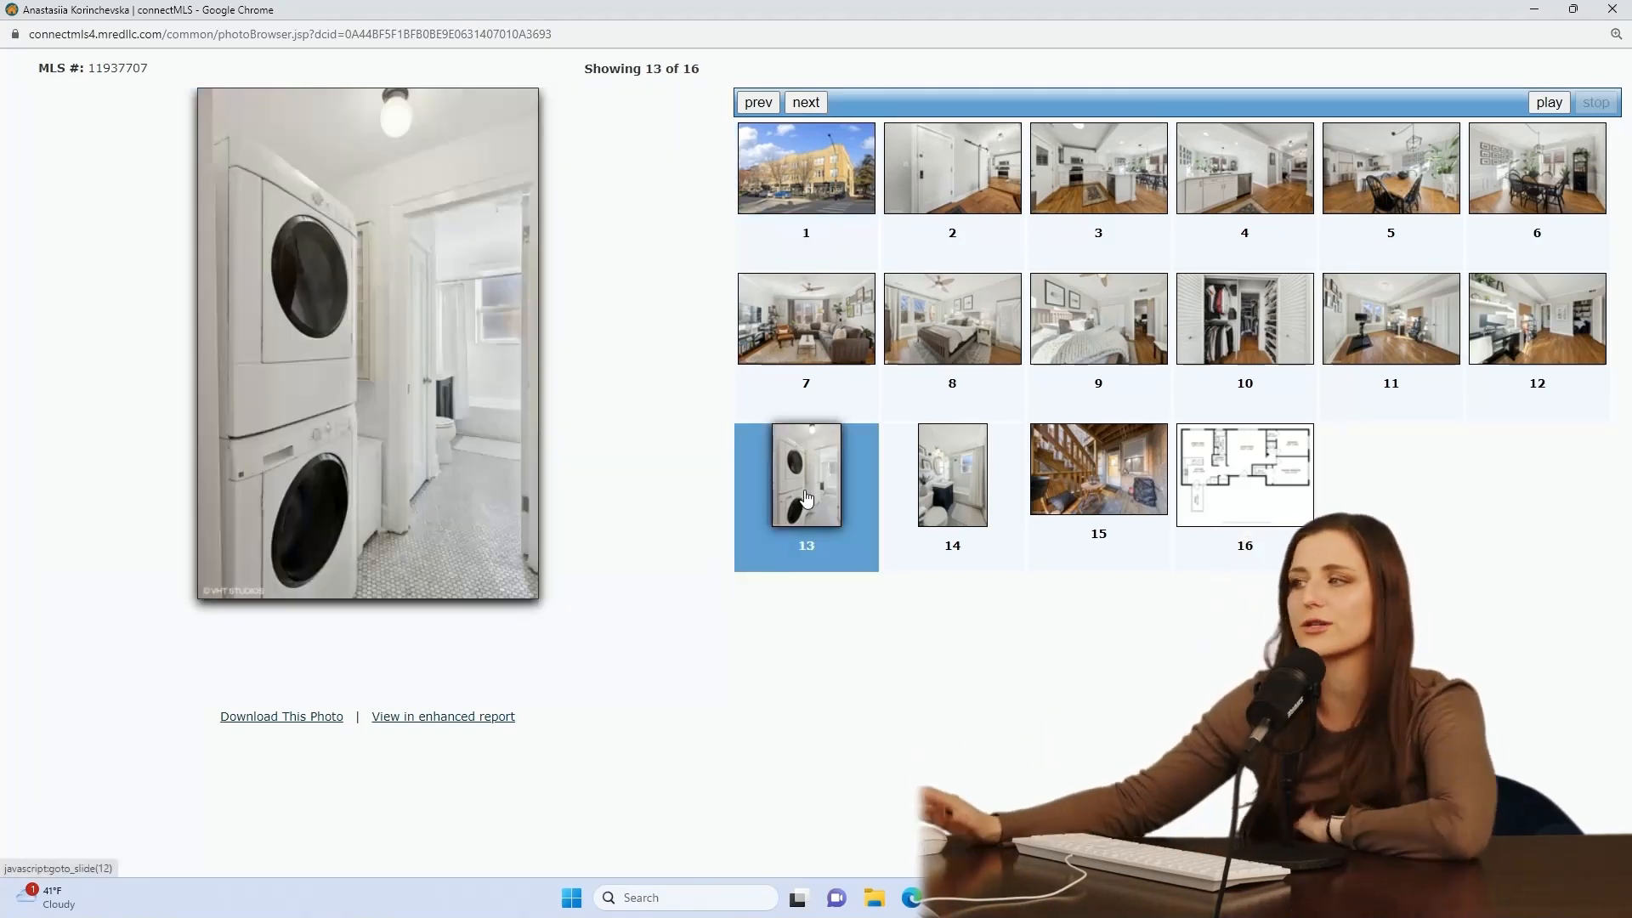
pyautogui.click(806, 319)
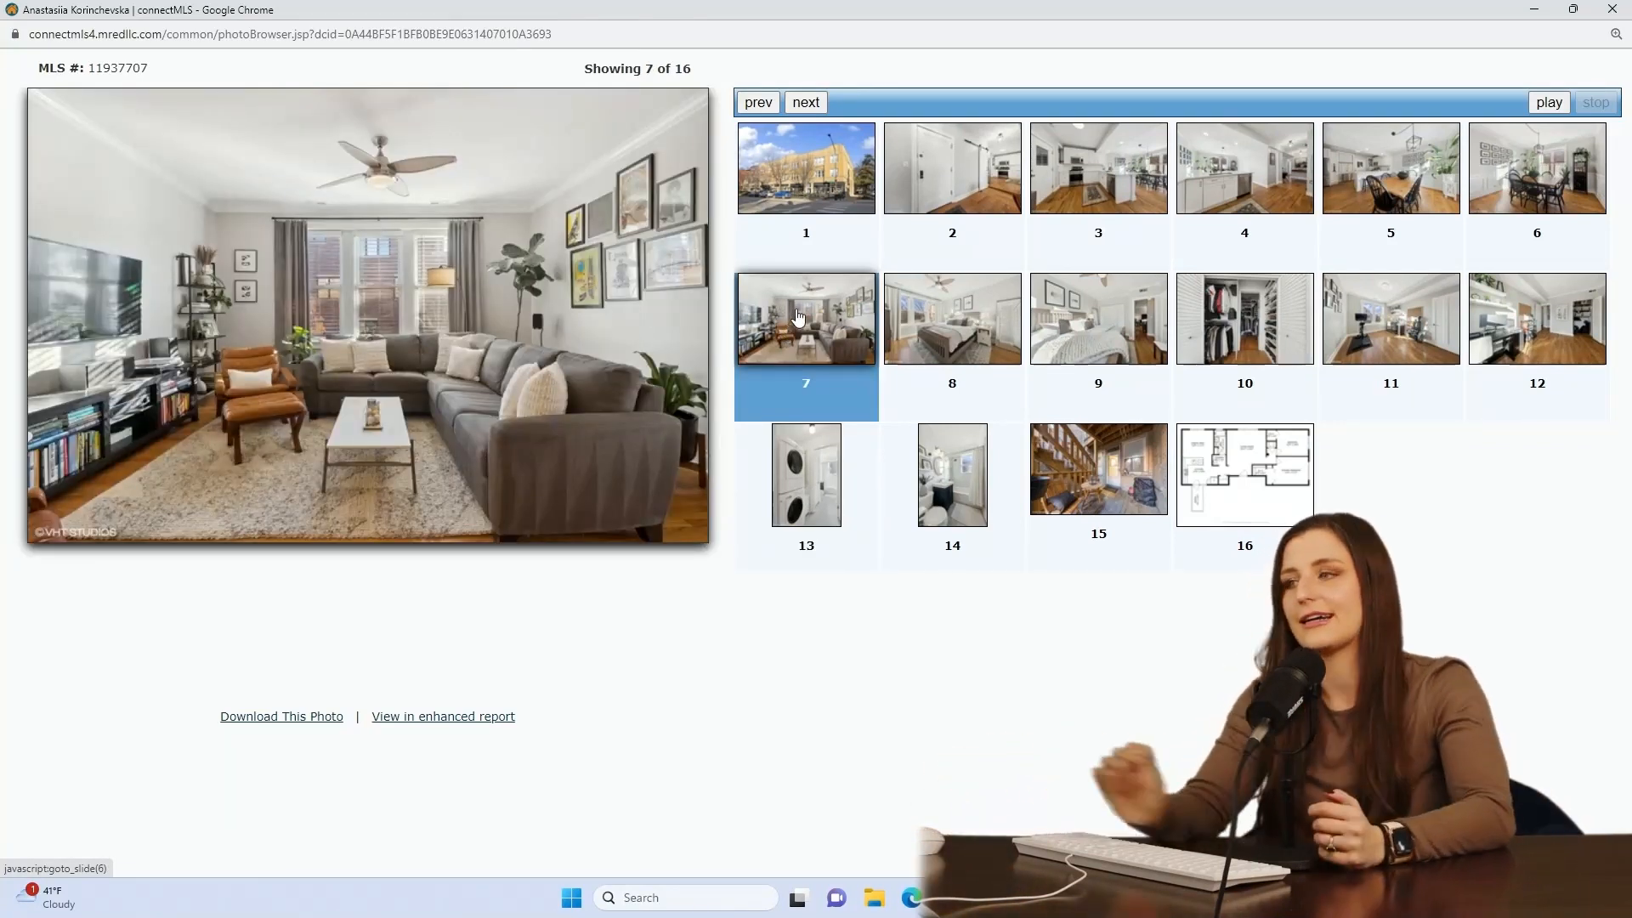
# View the back porch, kitchen, bathroom and laundry photos, then move on to the next favorite
pyautogui.click(1098, 474)
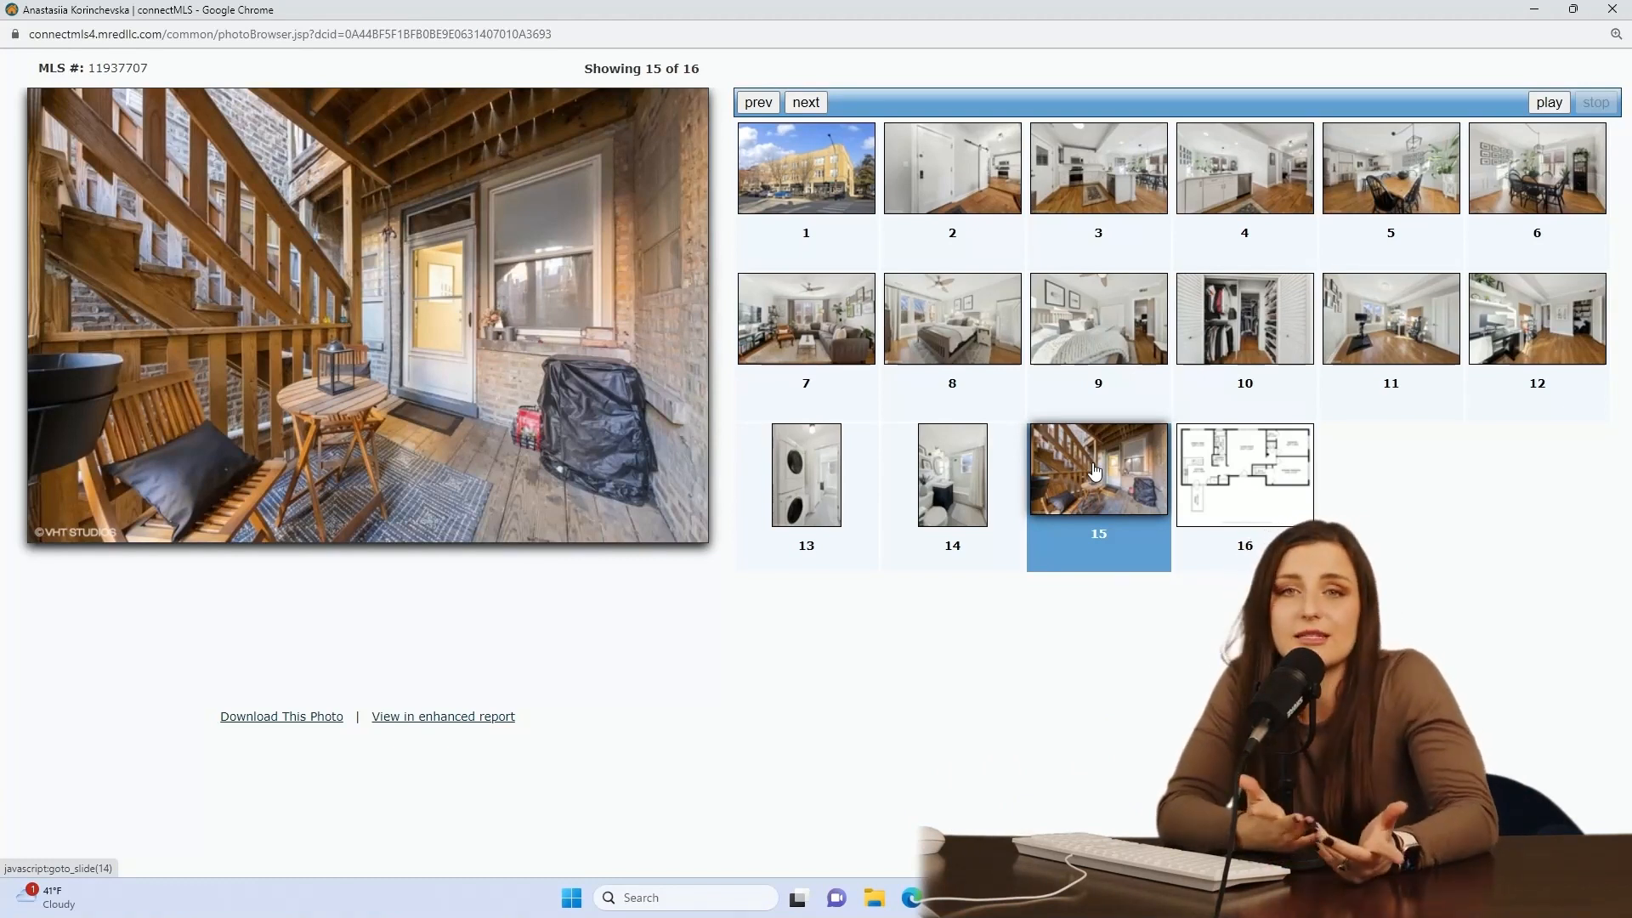
pyautogui.click(1098, 168)
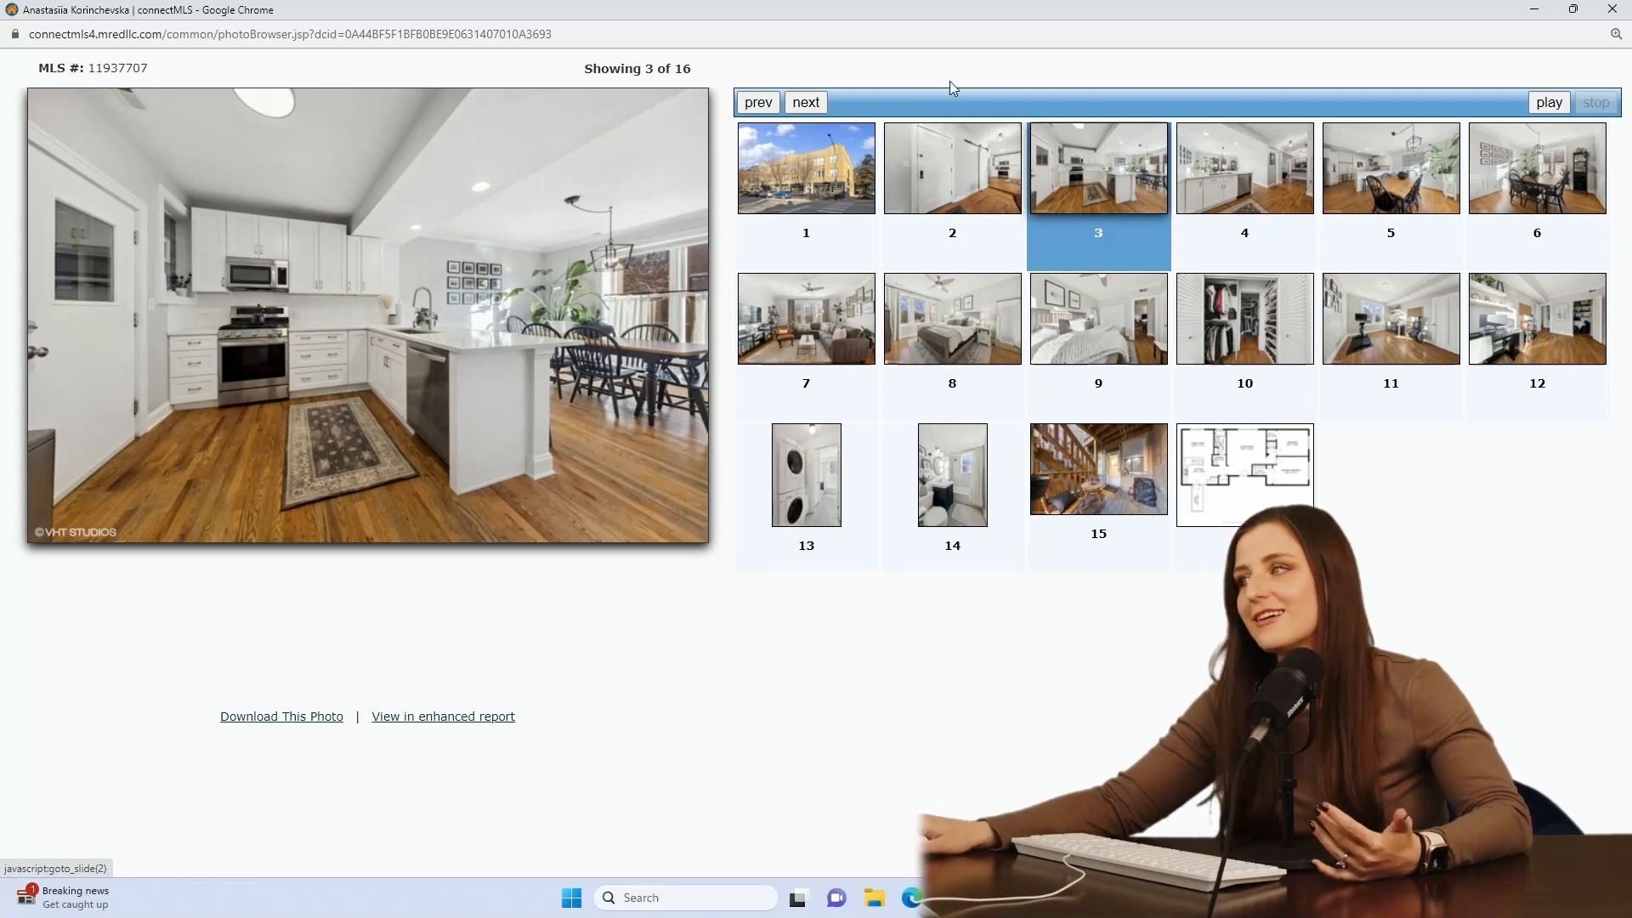
pyautogui.click(950, 474)
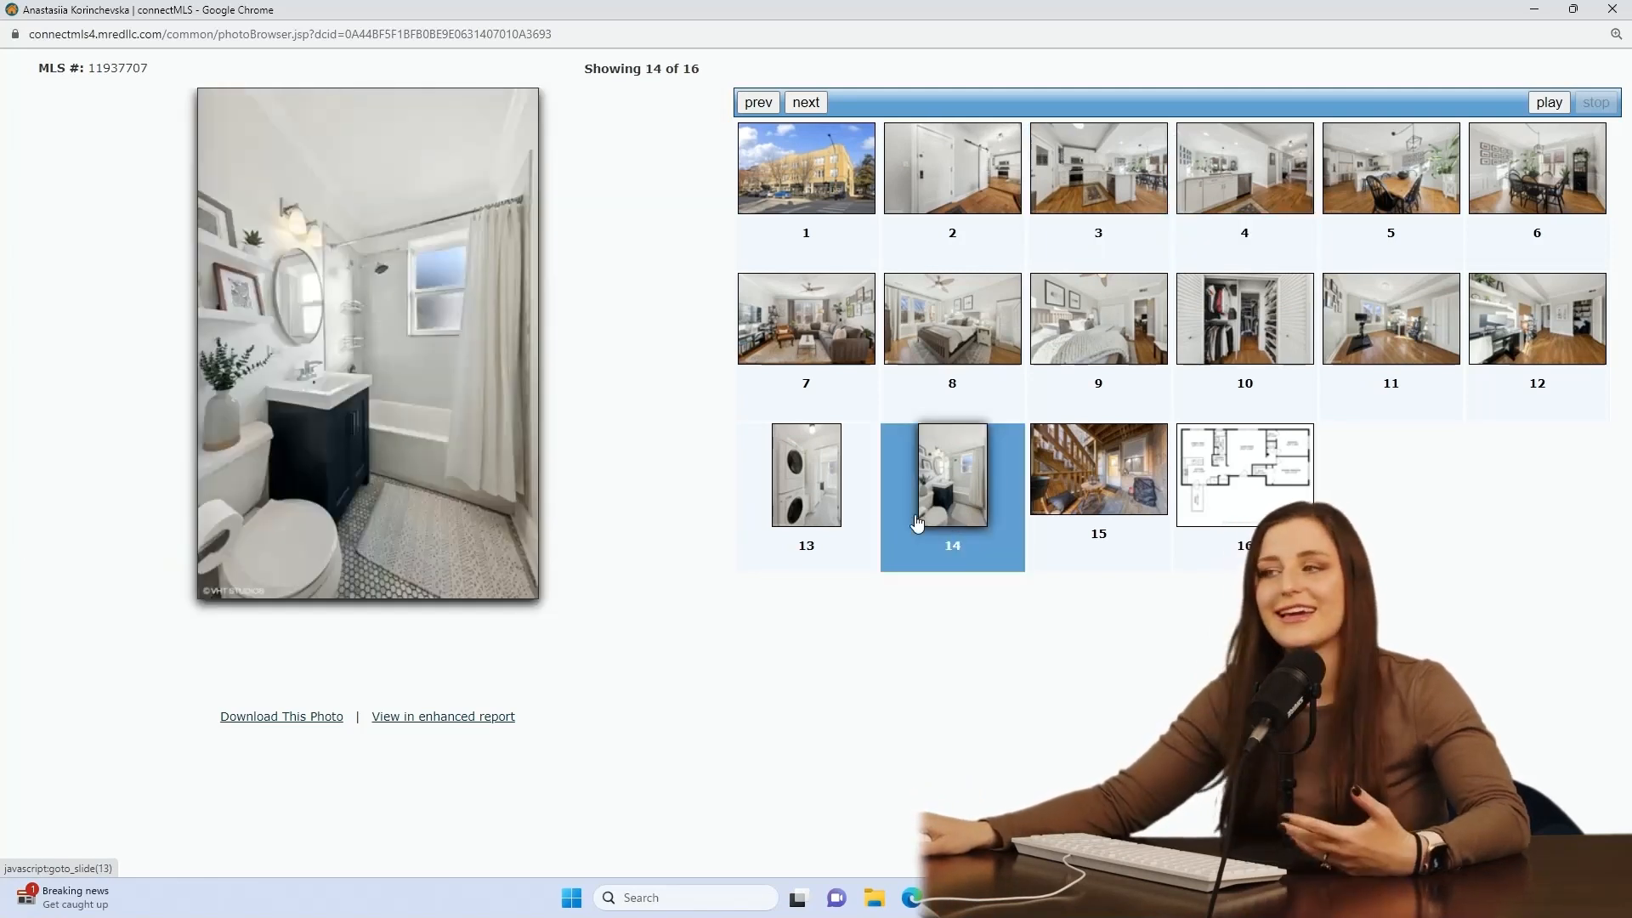
pyautogui.click(805, 475)
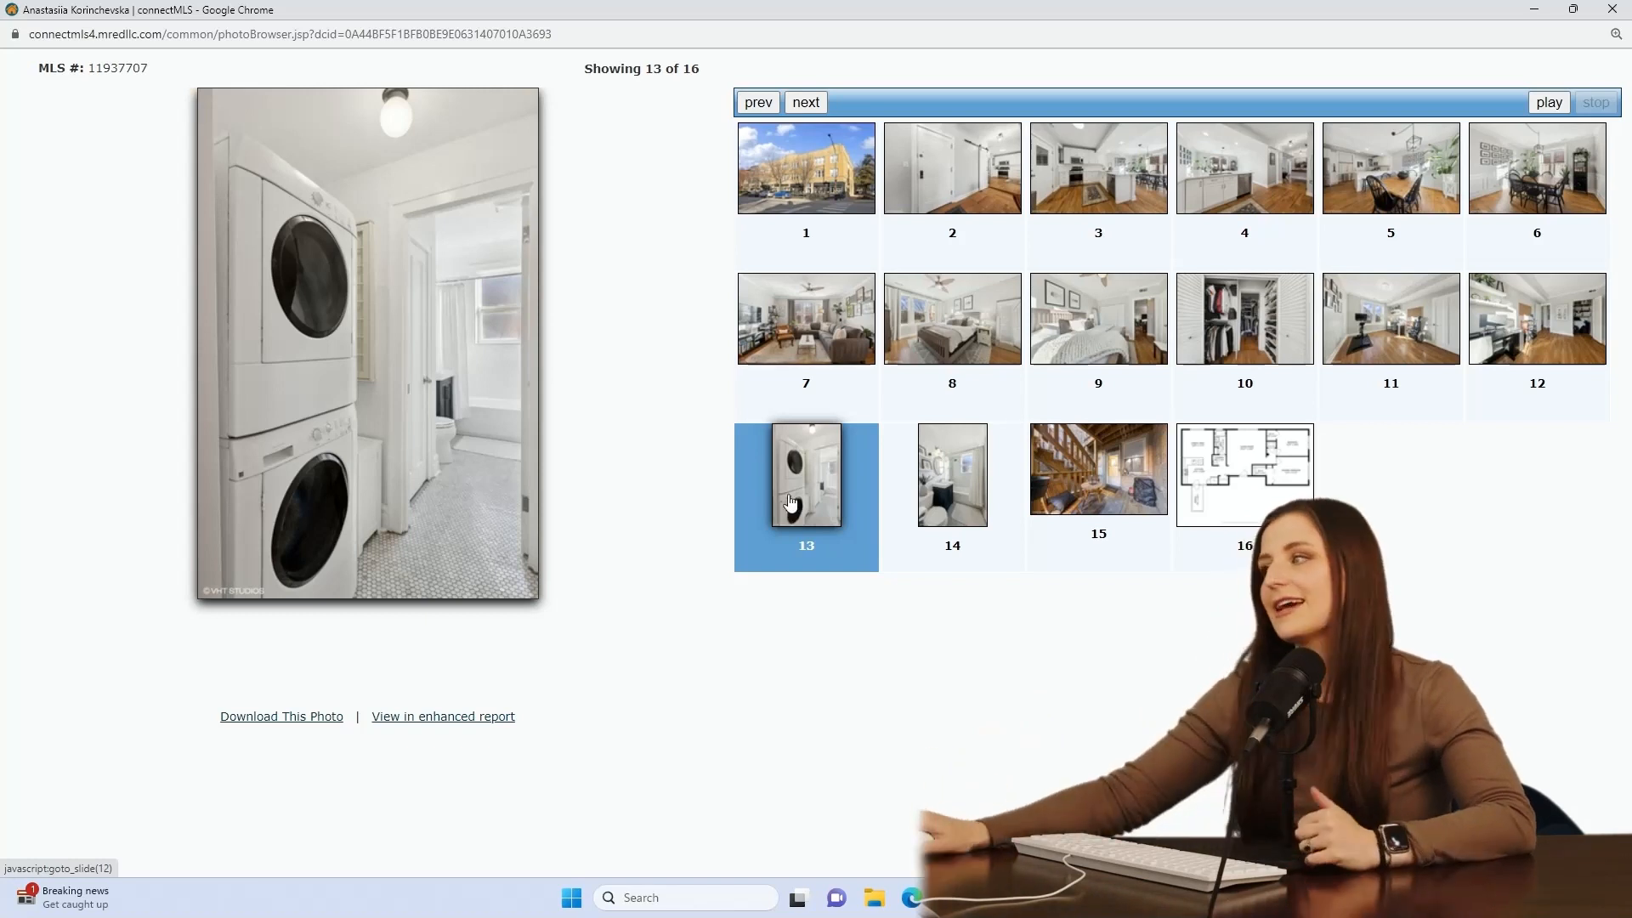
pyautogui.click(950, 317)
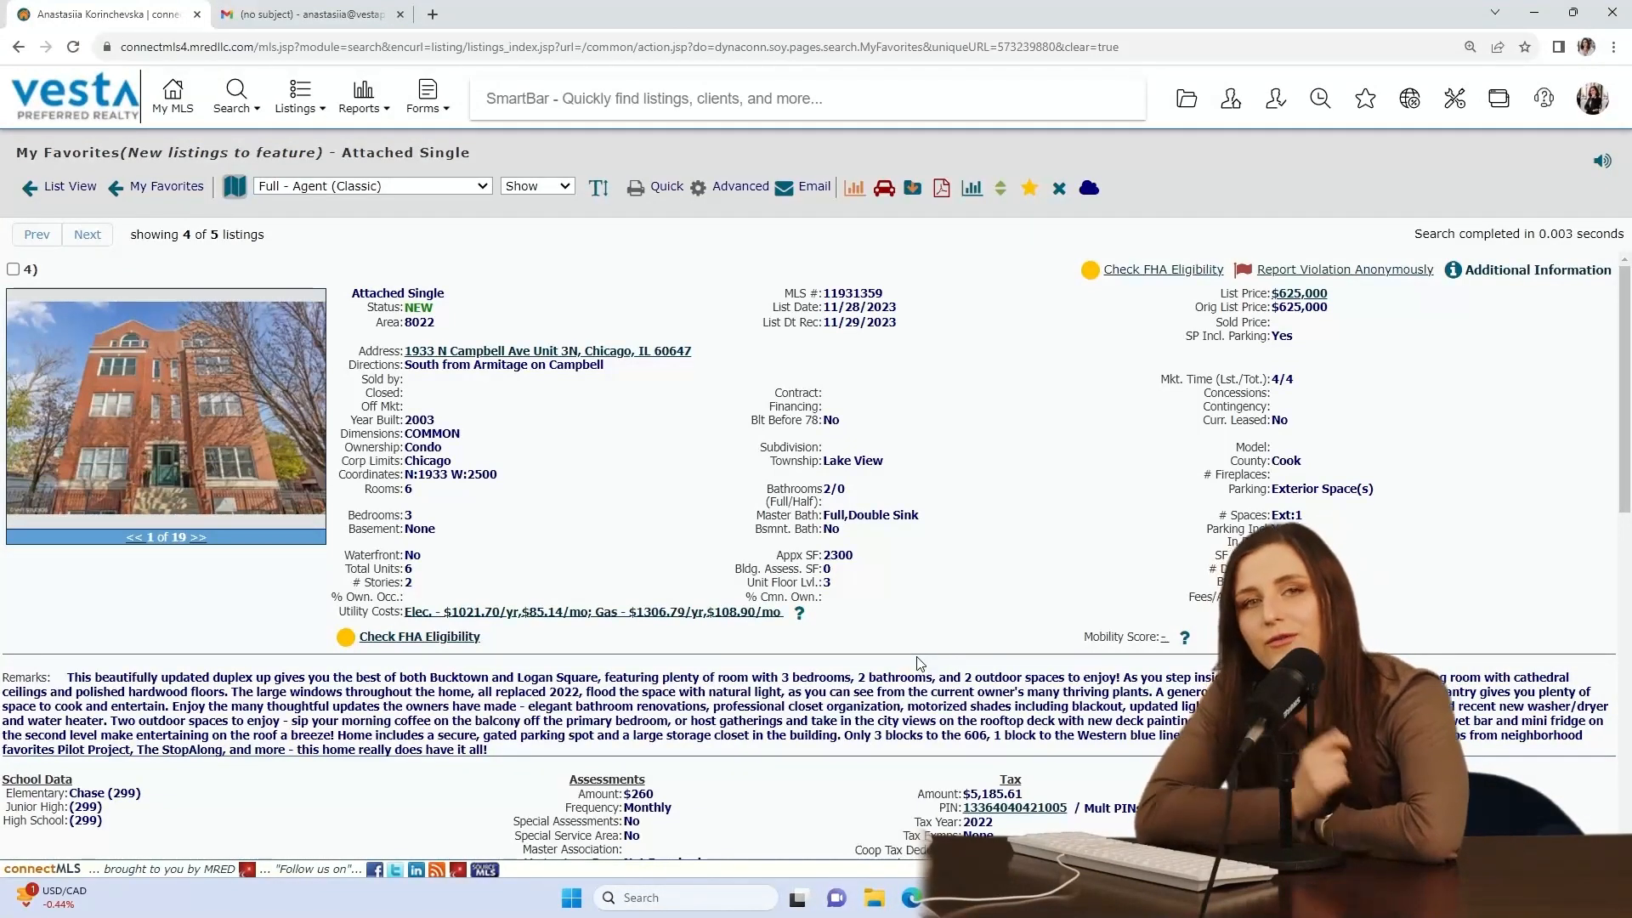
pyautogui.click(165, 407)
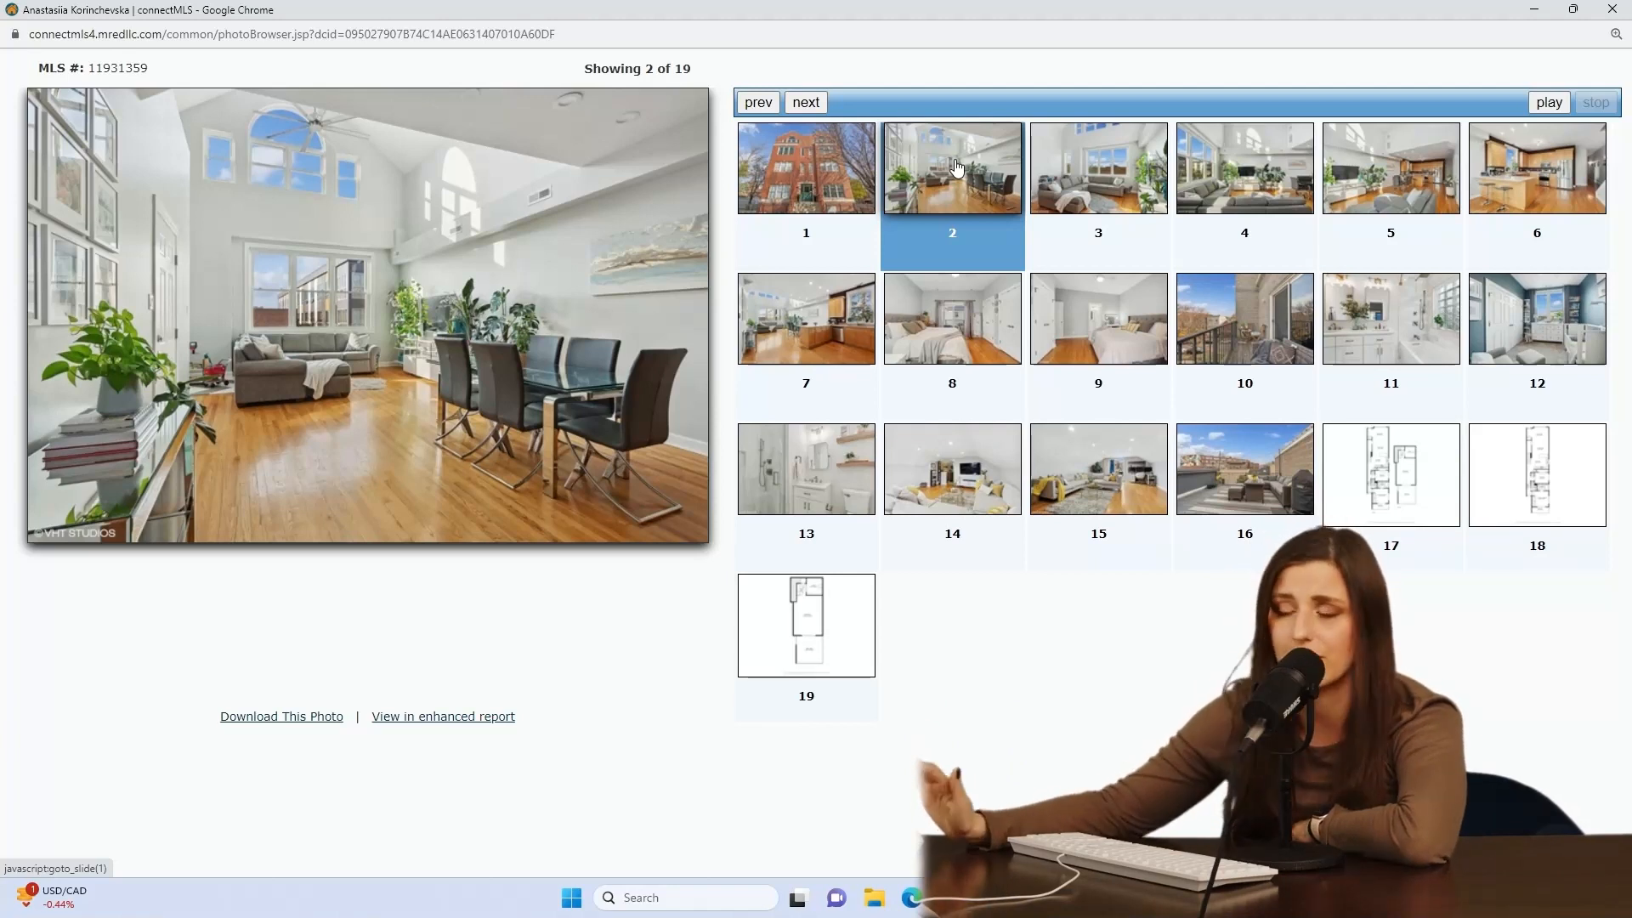
# View the Campbell Ave living room, balcony and rooftop deck photos, then continue to listing 11938856's gallery
pyautogui.click(1244, 168)
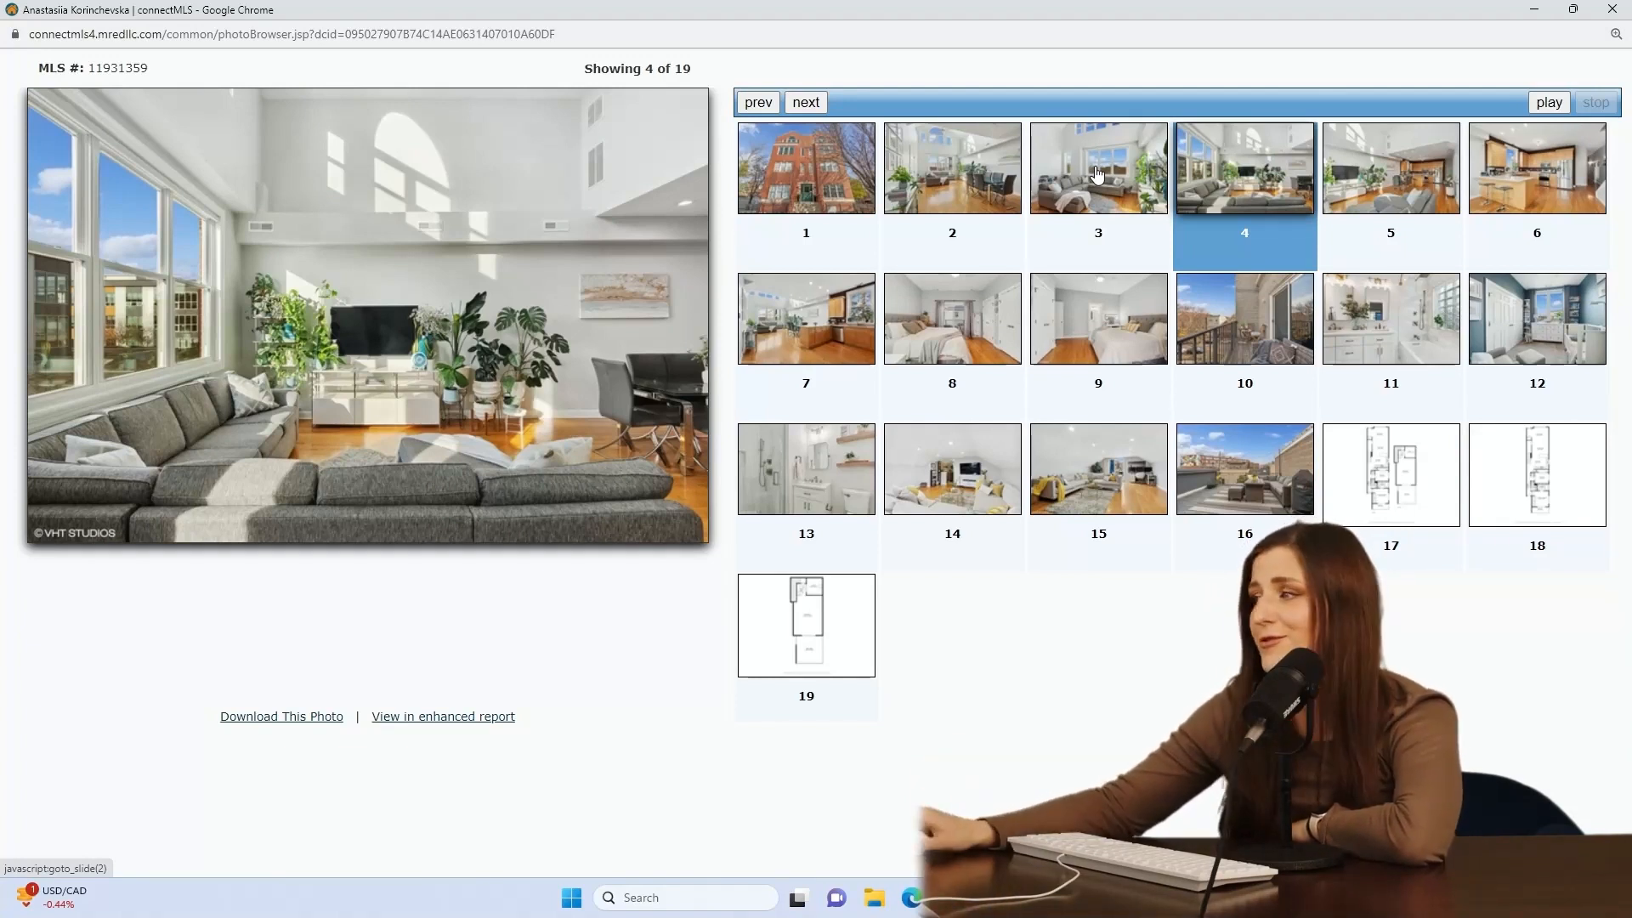
pyautogui.moveTo(1225, 309)
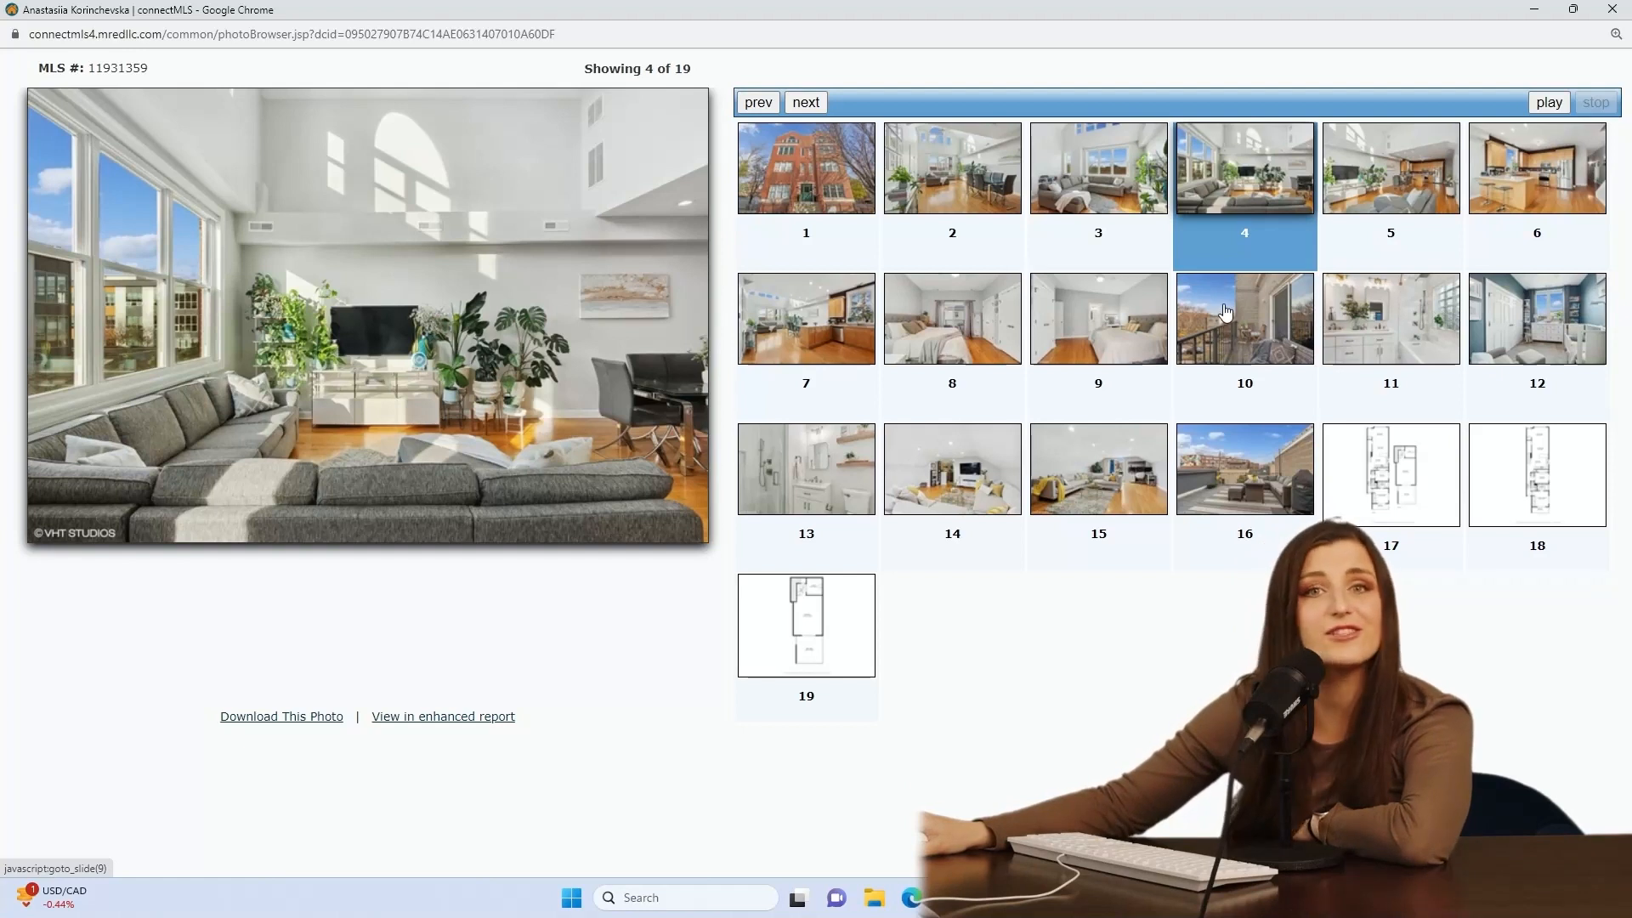
pyautogui.click(1243, 474)
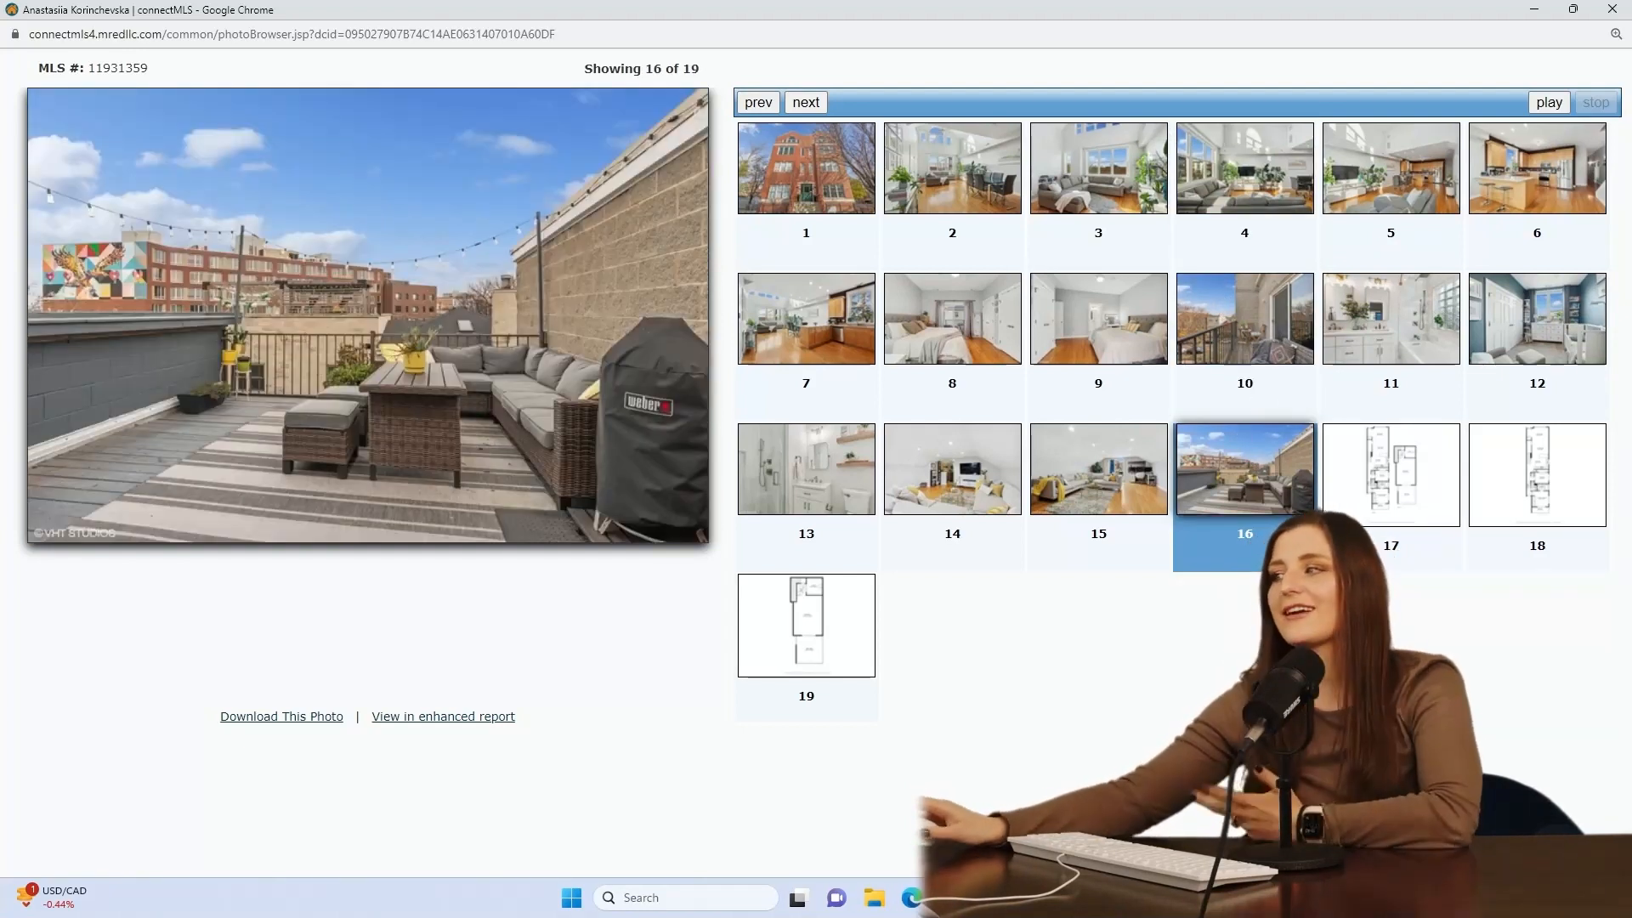
pyautogui.click(806, 624)
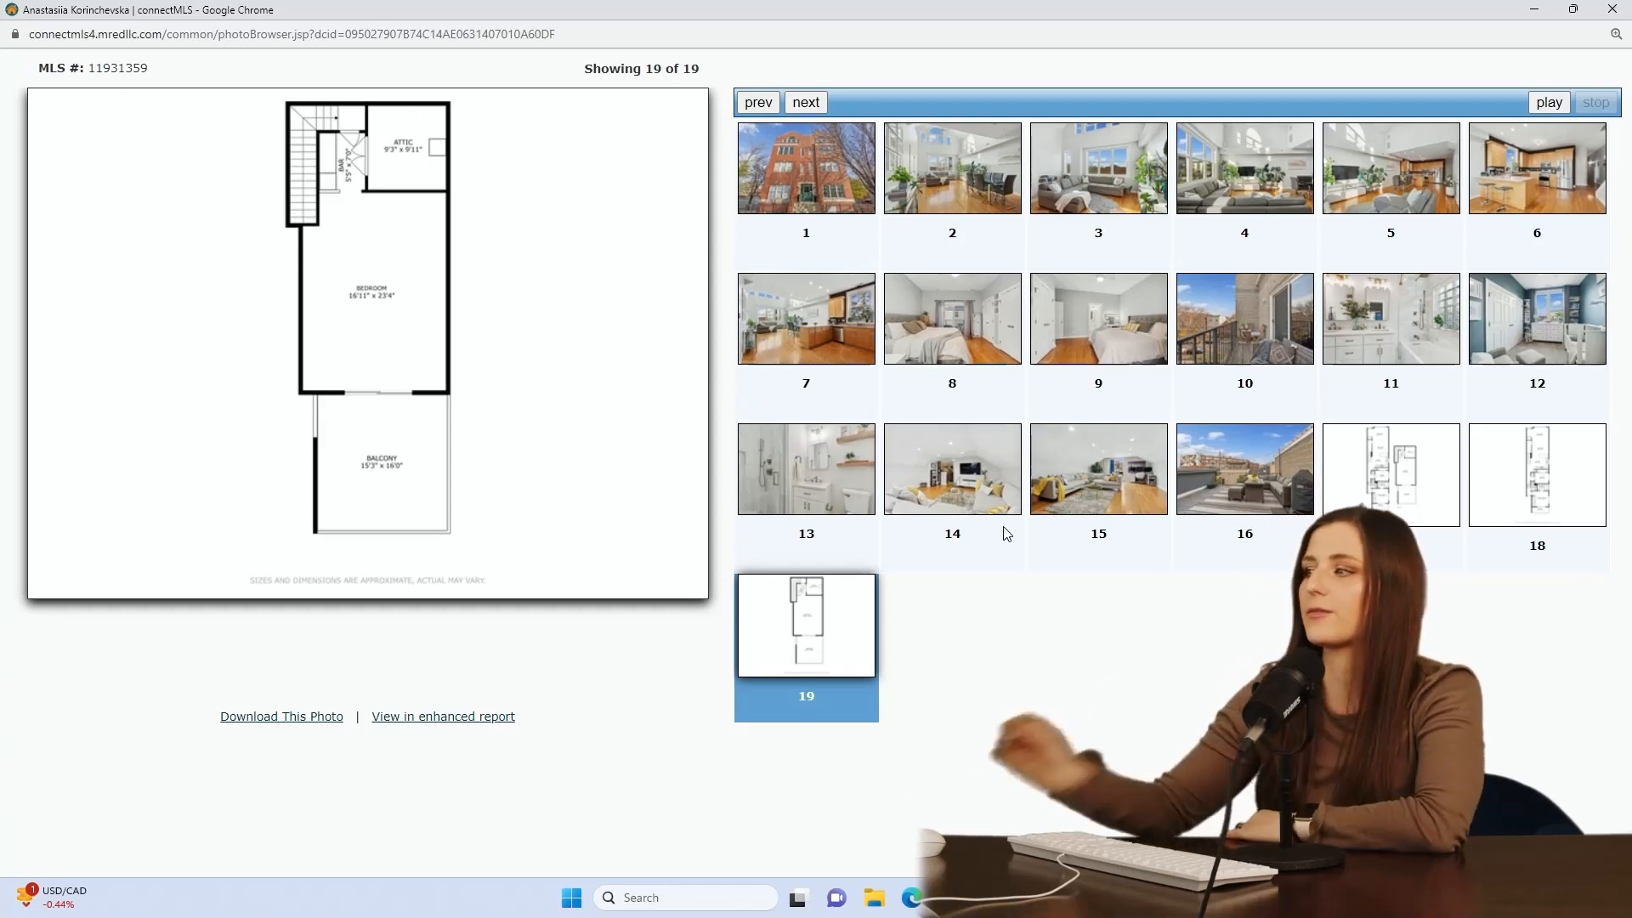
pyautogui.click(1244, 467)
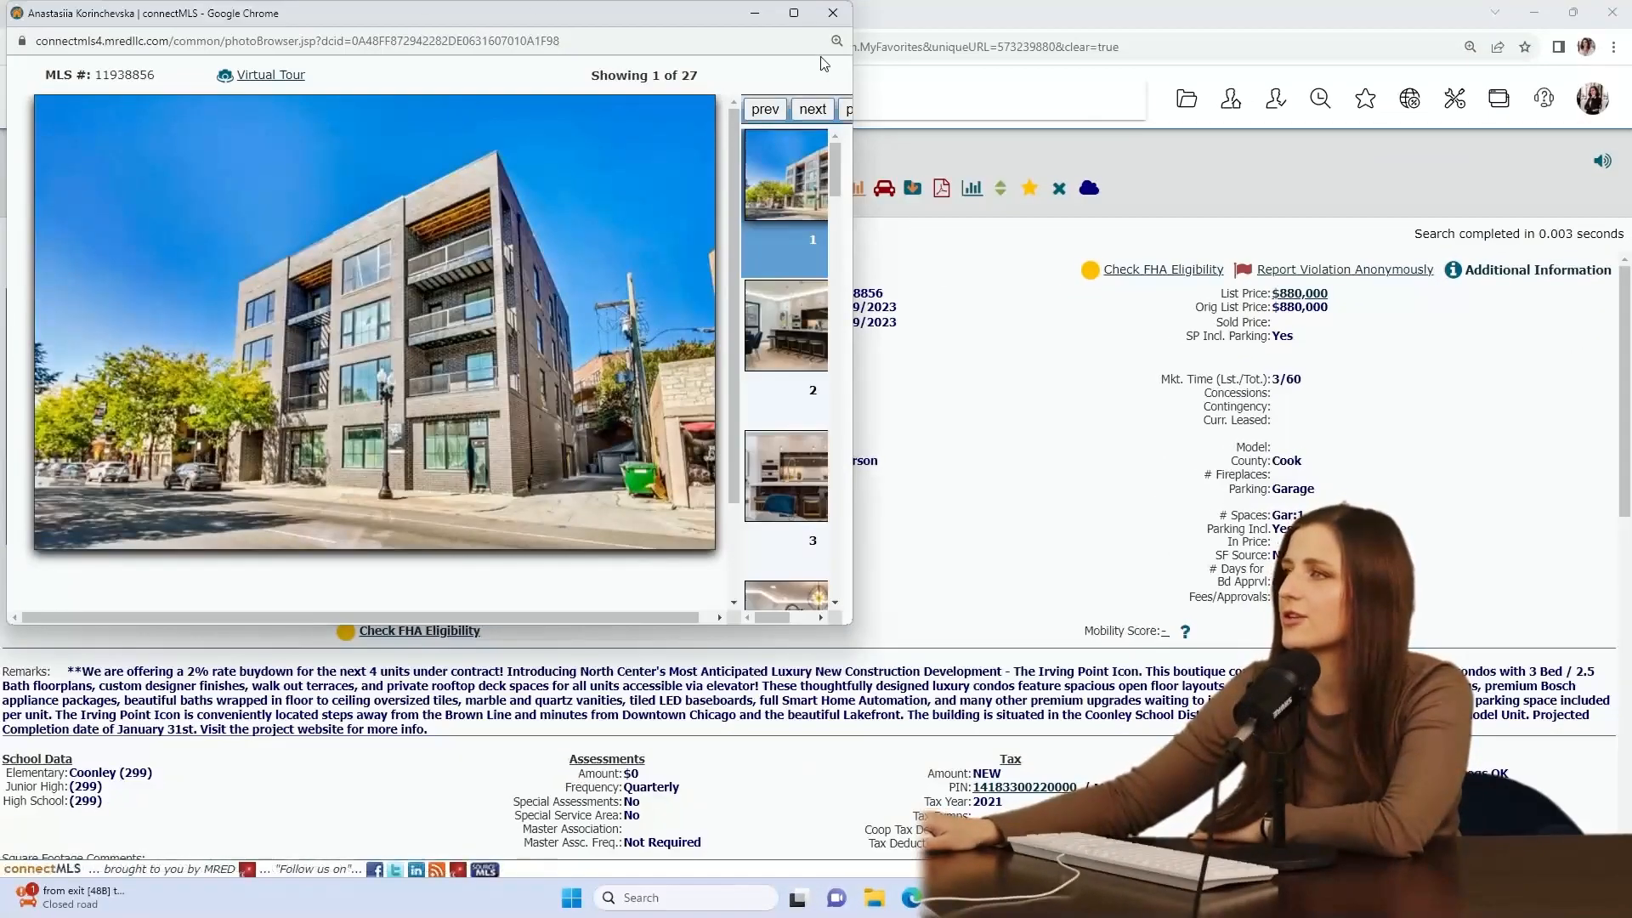
# Maximize the gallery window and view the gold faucet (22) and hallway ceiling (26) photos
pyautogui.click(793, 12)
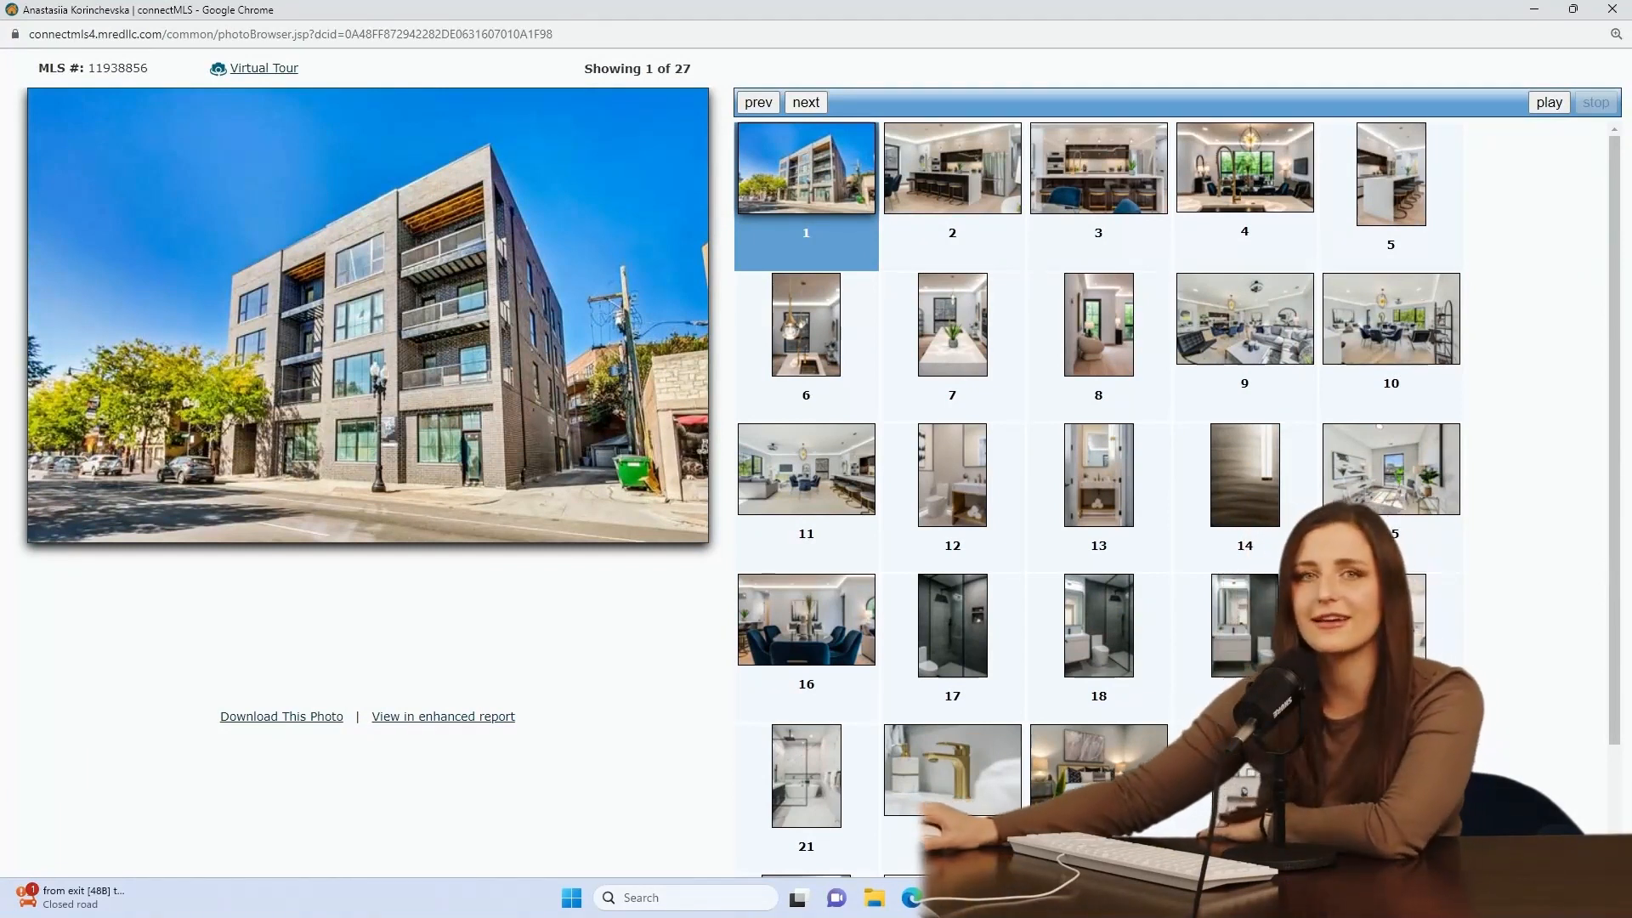
pyautogui.click(1243, 168)
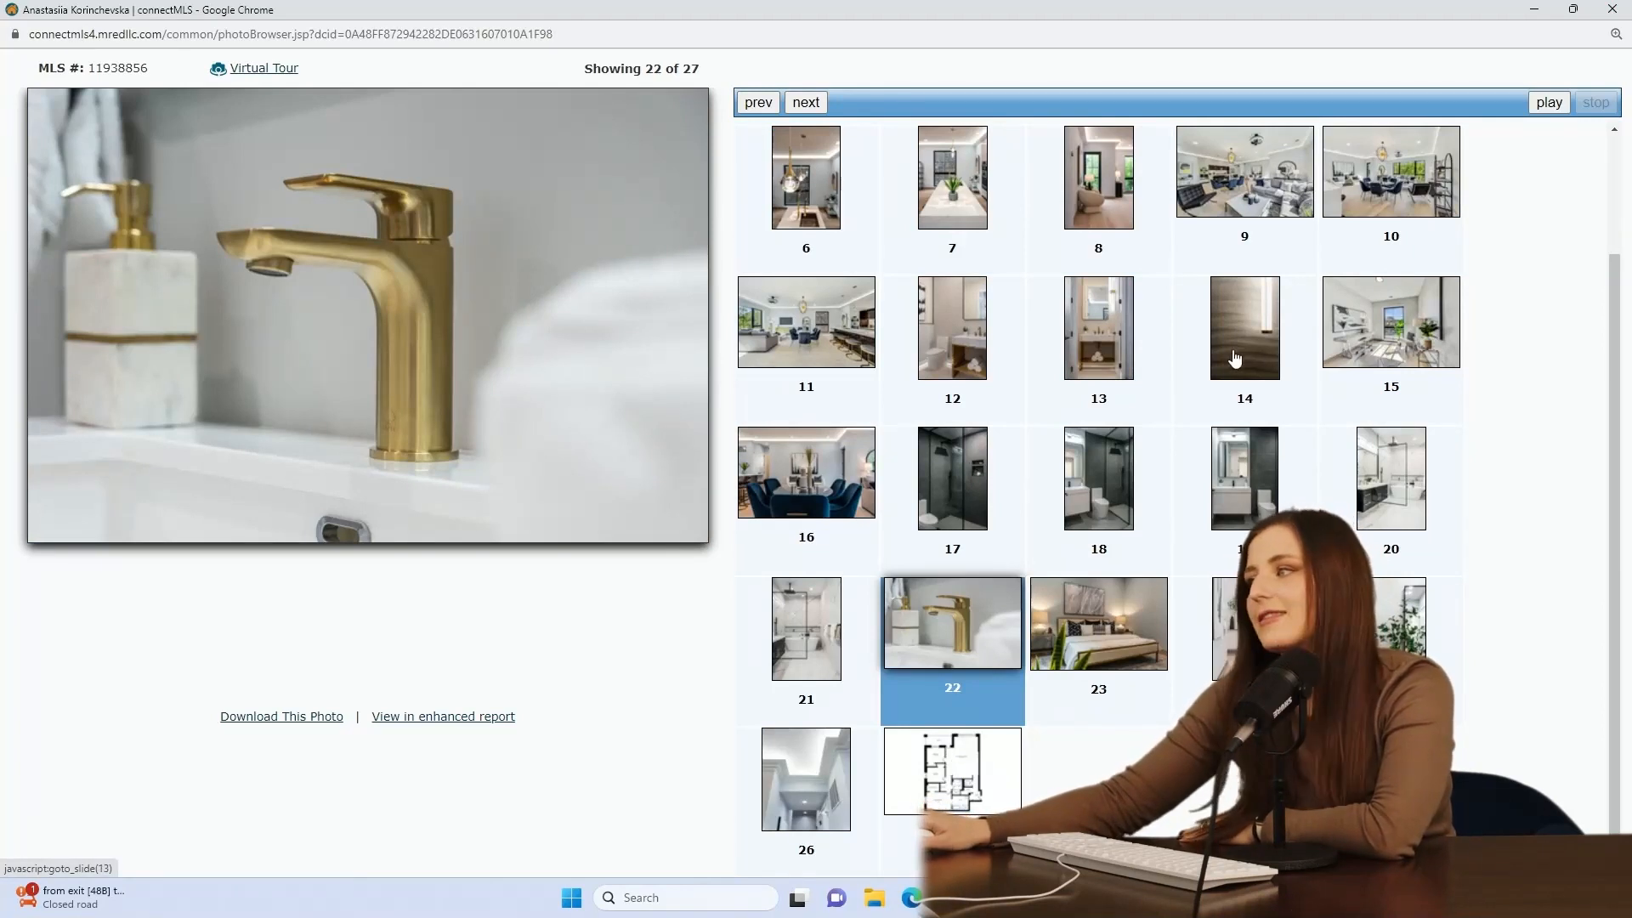
pyautogui.click(805, 778)
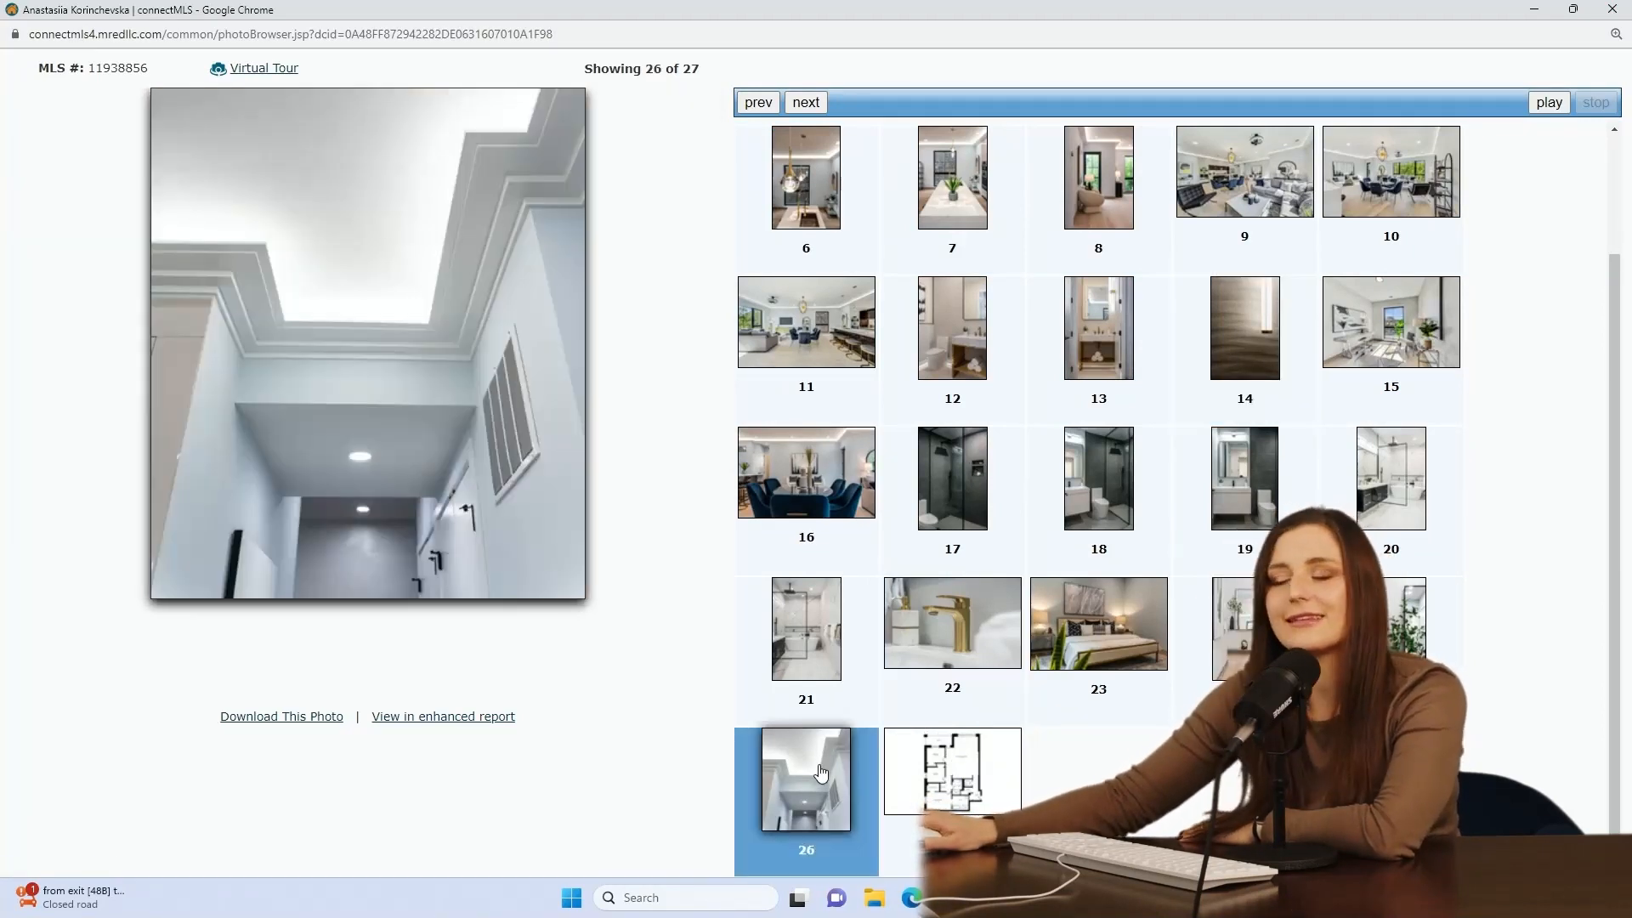